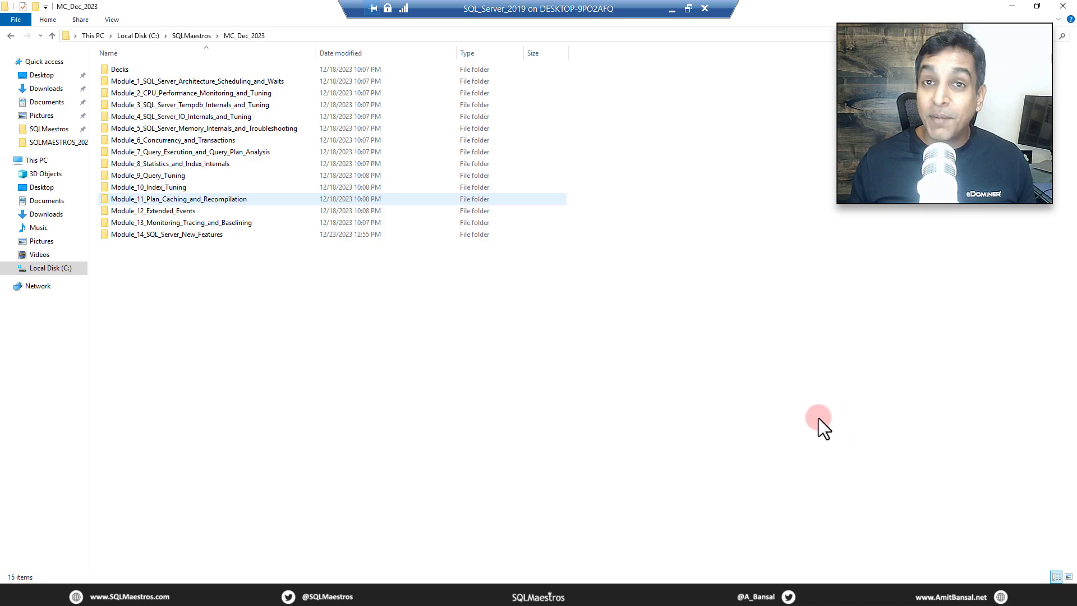
Step: Browse into the Module_10_Index_Tuning folder, then return to the MC_Dec_2023 folder
click(300, 358)
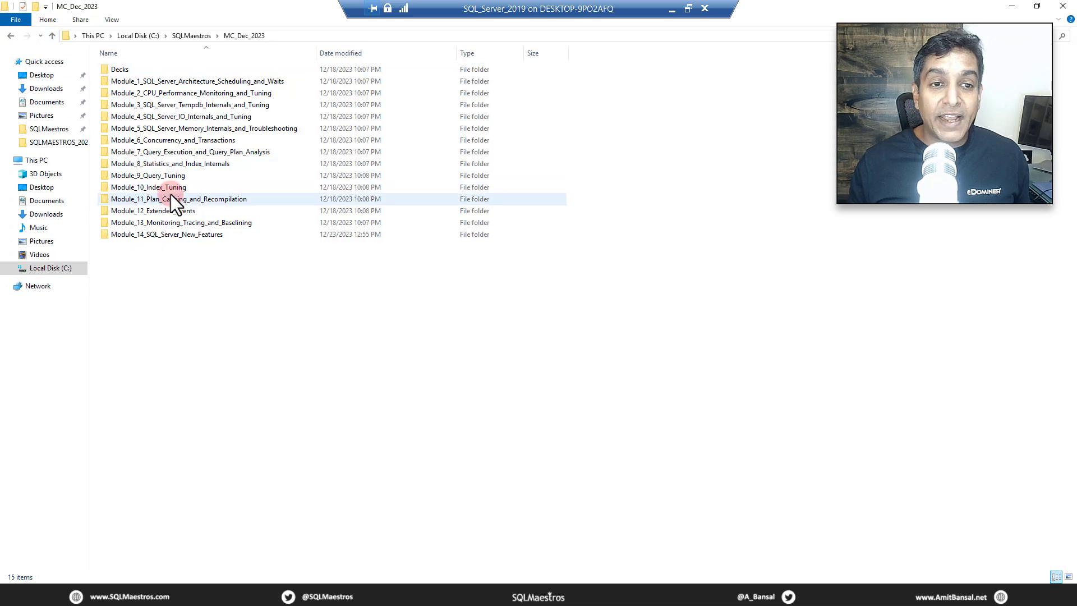
double_click(179, 199)
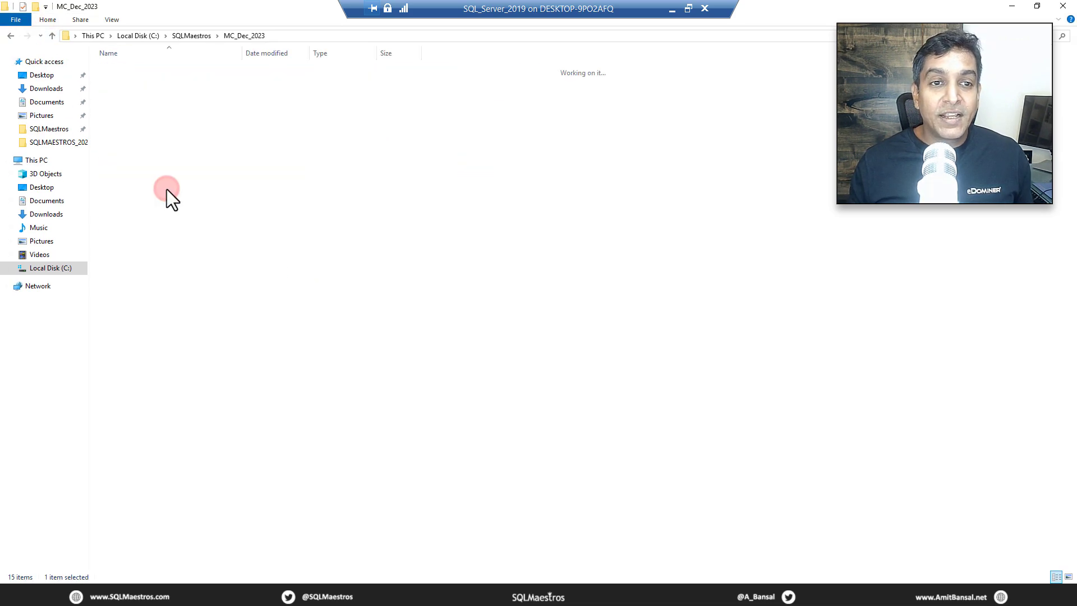
double_click(165, 191)
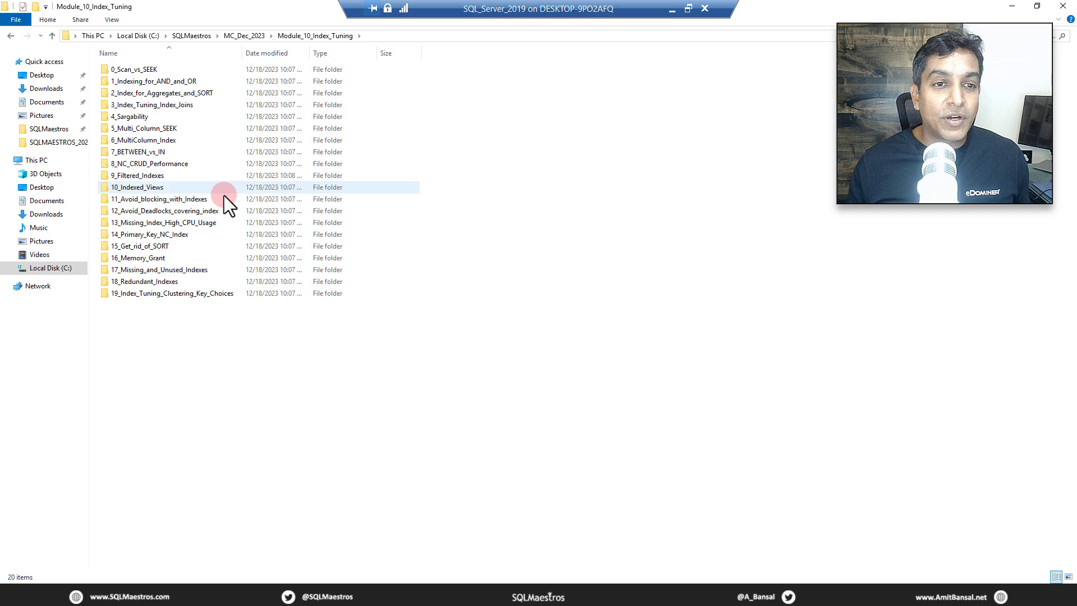
mouse_move(247, 234)
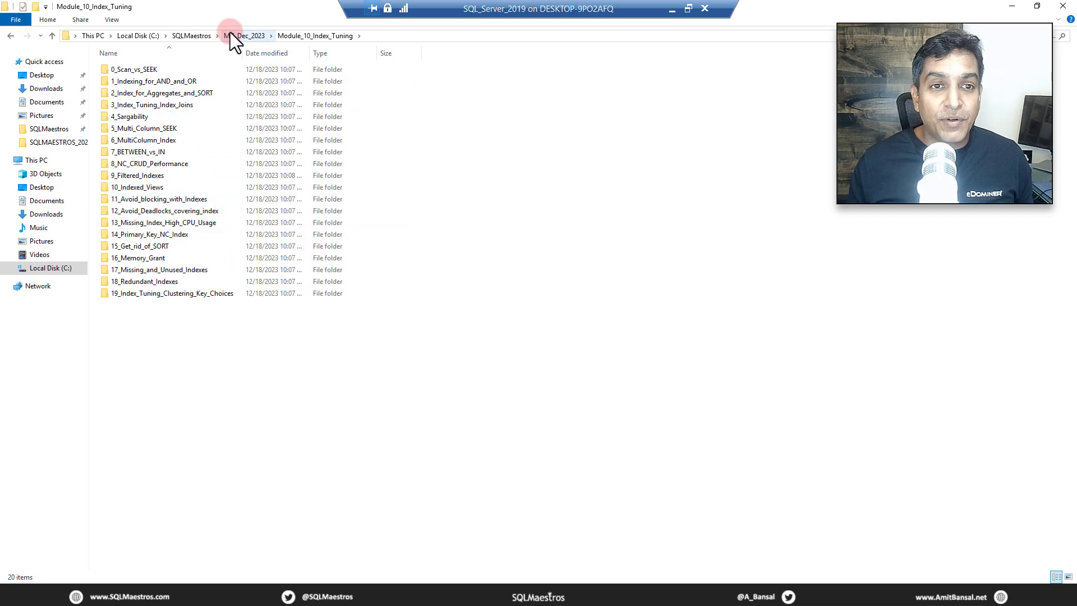
click(246, 36)
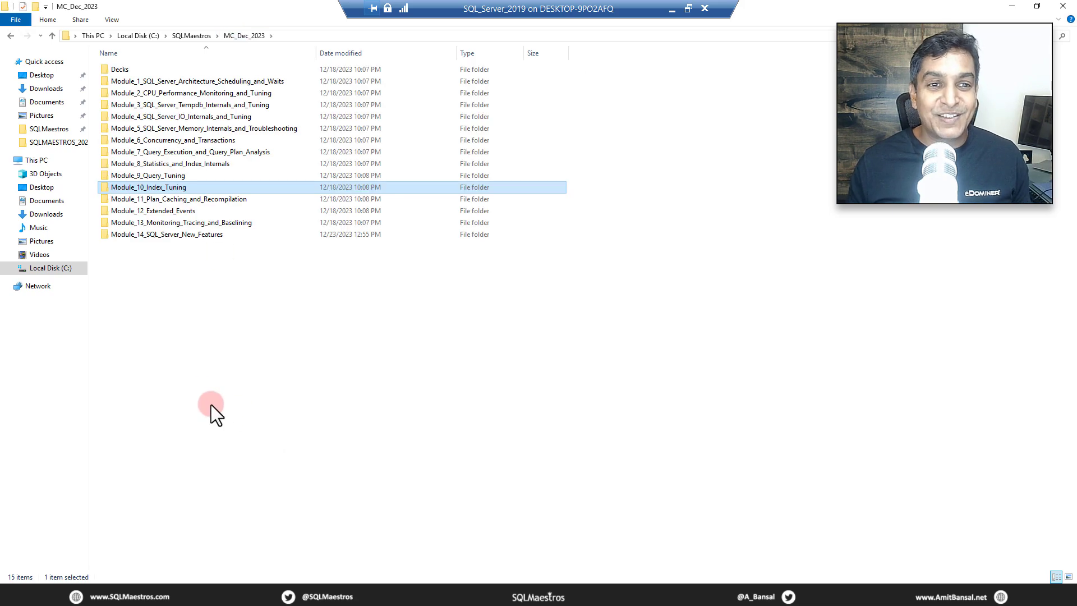
Step: Navigate Module_8_Statistics_and_Index_Internals > 2_Indexes > 3_Fragmentation and open fillfactor.sql
click(169, 164)
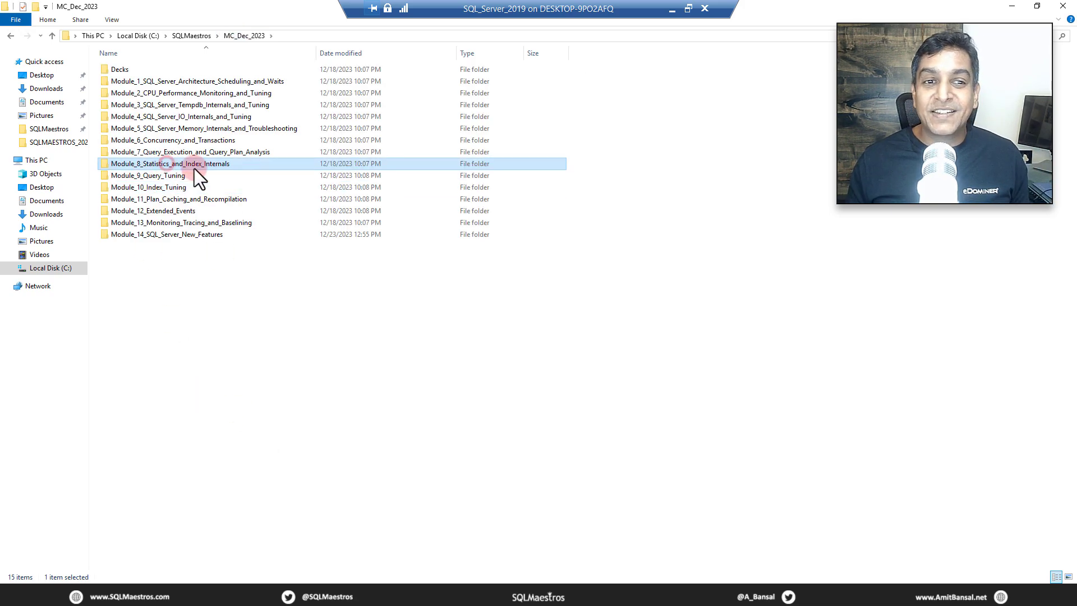
double_click(173, 164)
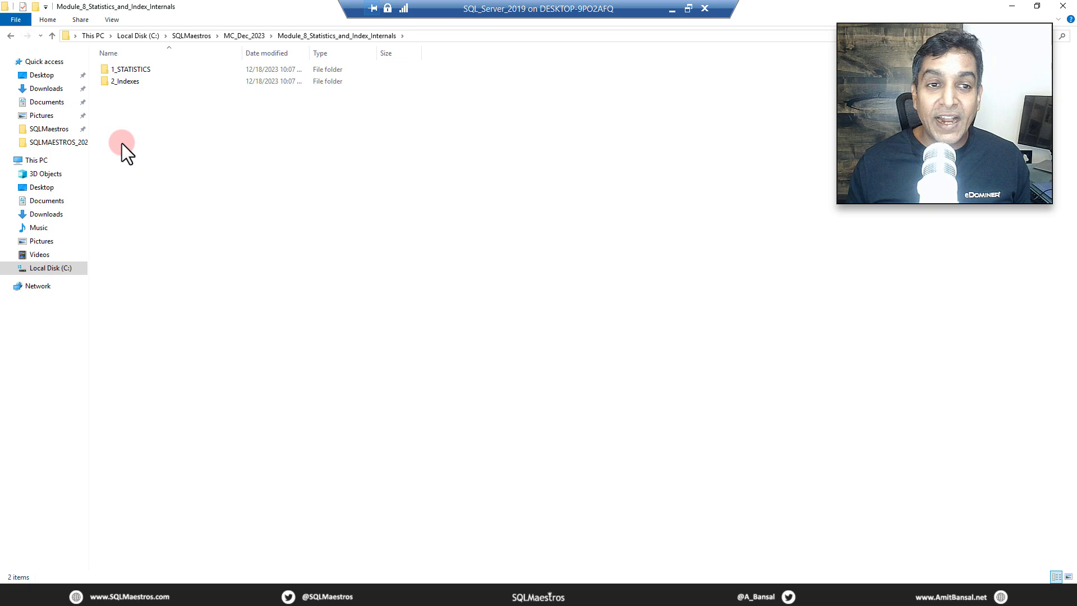
mouse_move(158, 130)
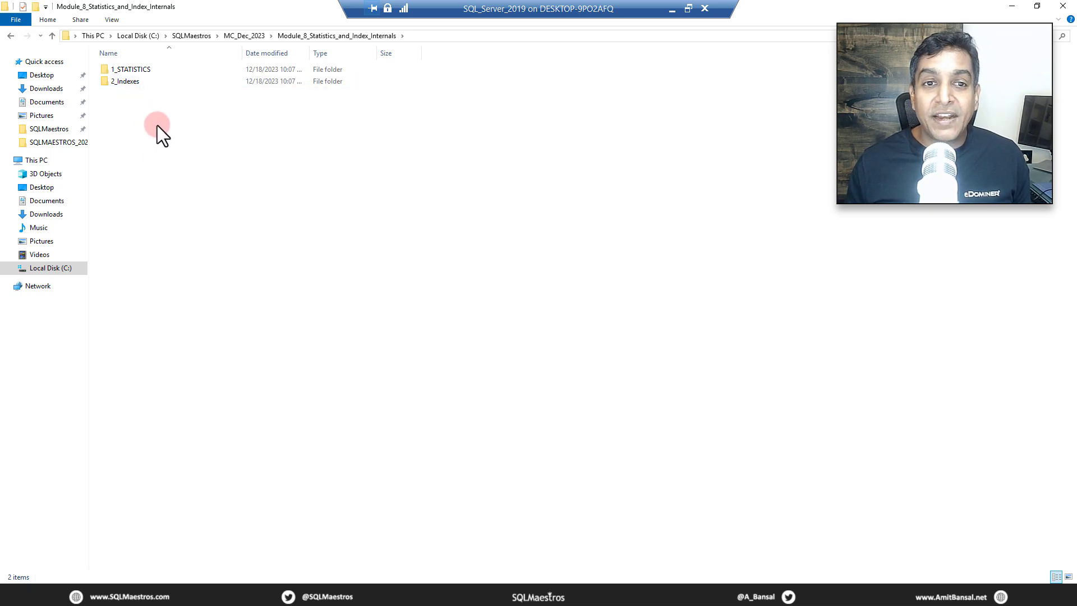
double_click(125, 81)
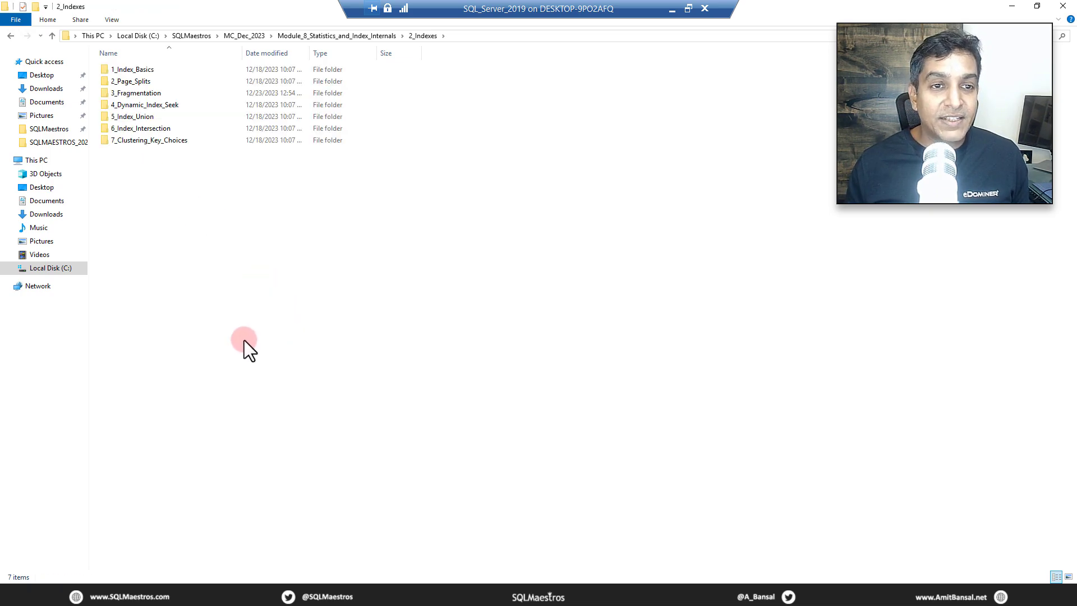
mouse_move(135, 93)
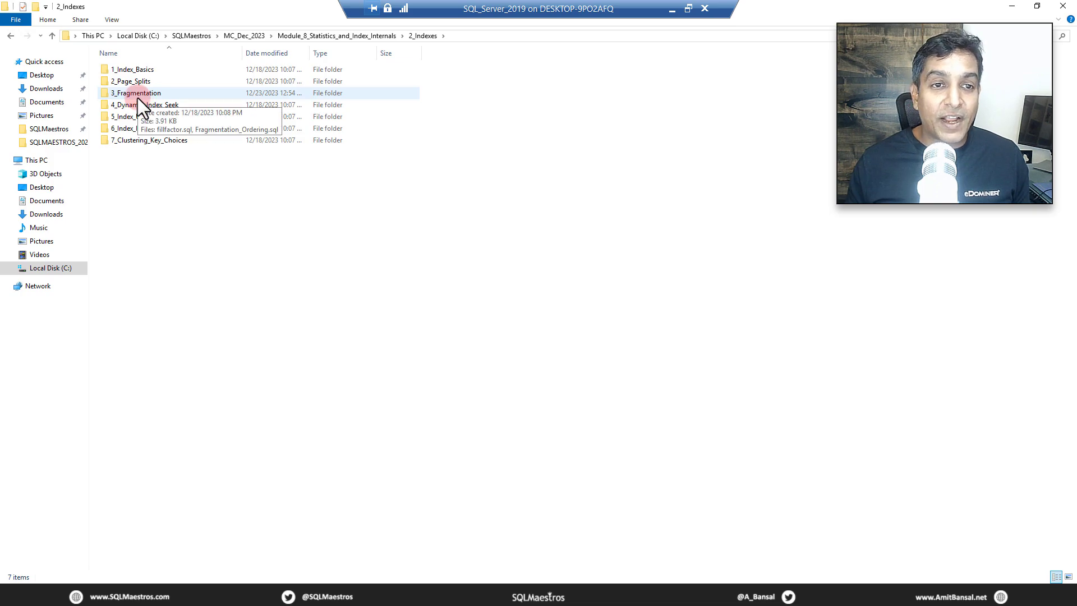
double_click(136, 93)
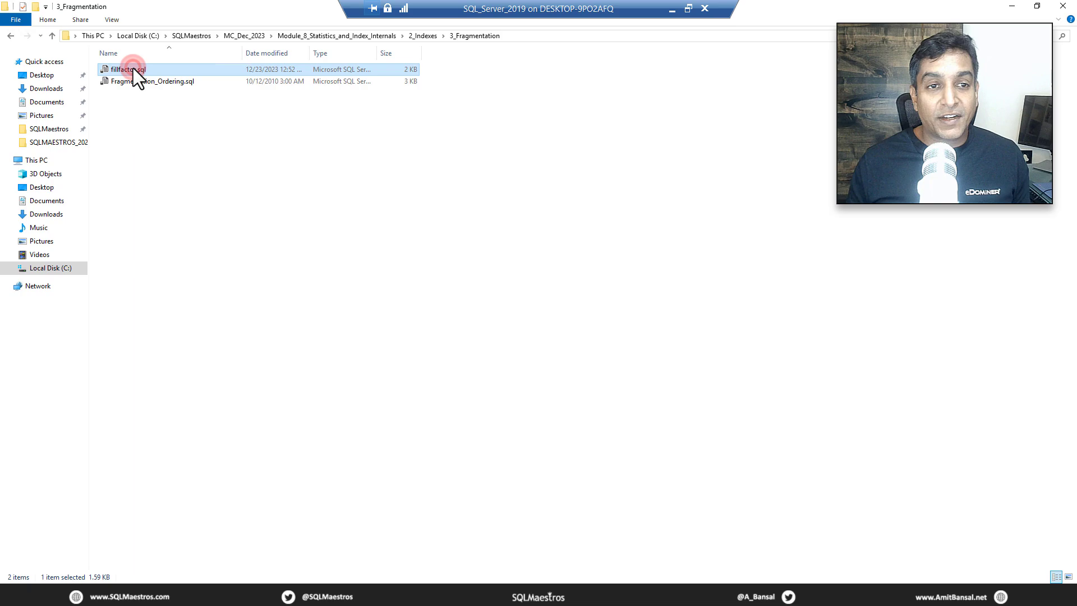
double_click(127, 69)
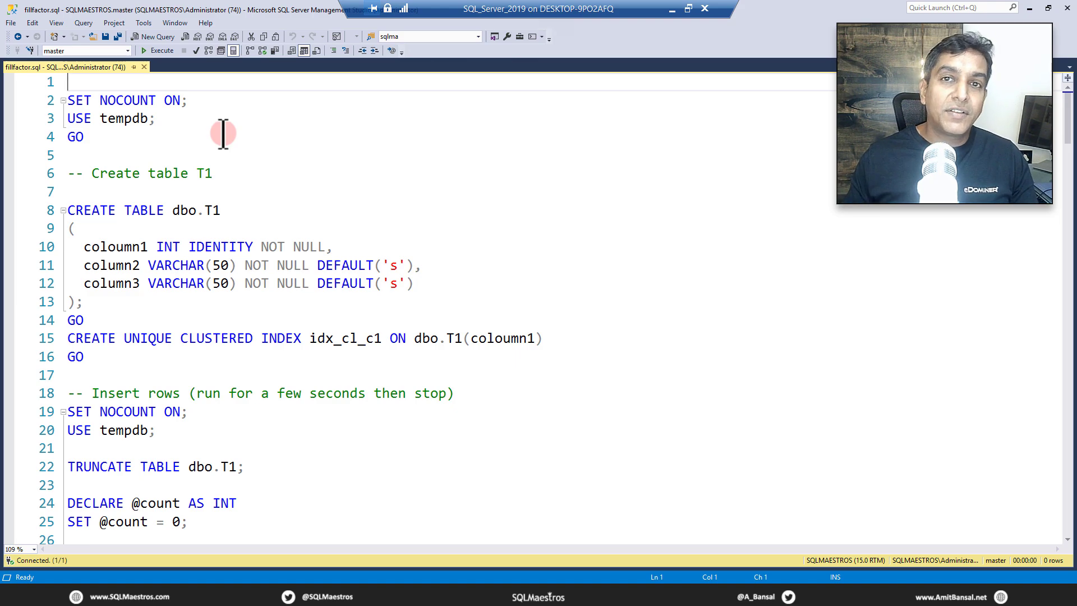
mouse_move(184, 163)
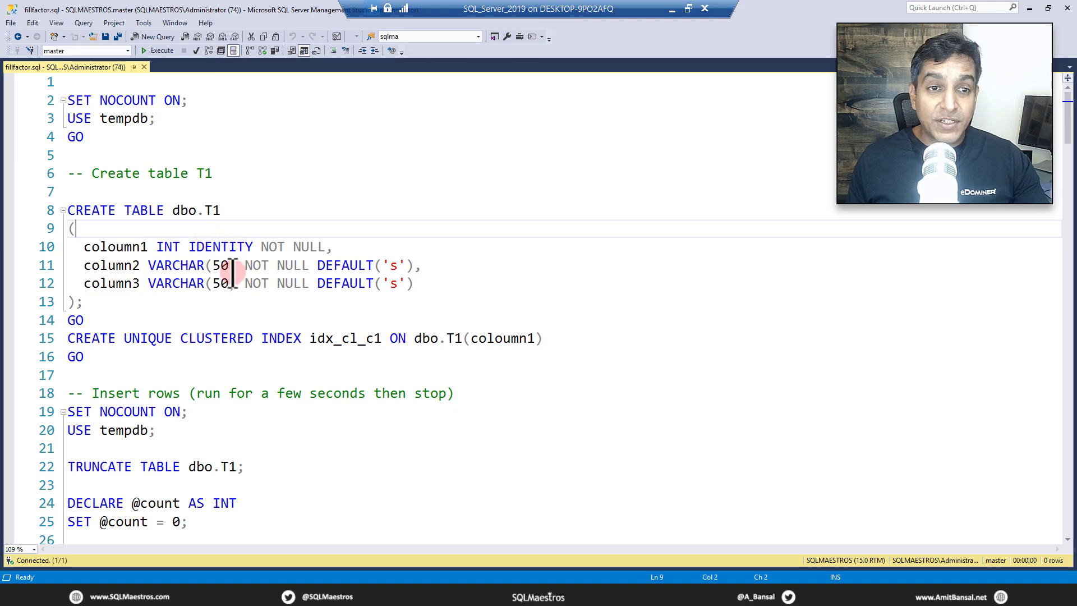
mouse_move(231, 293)
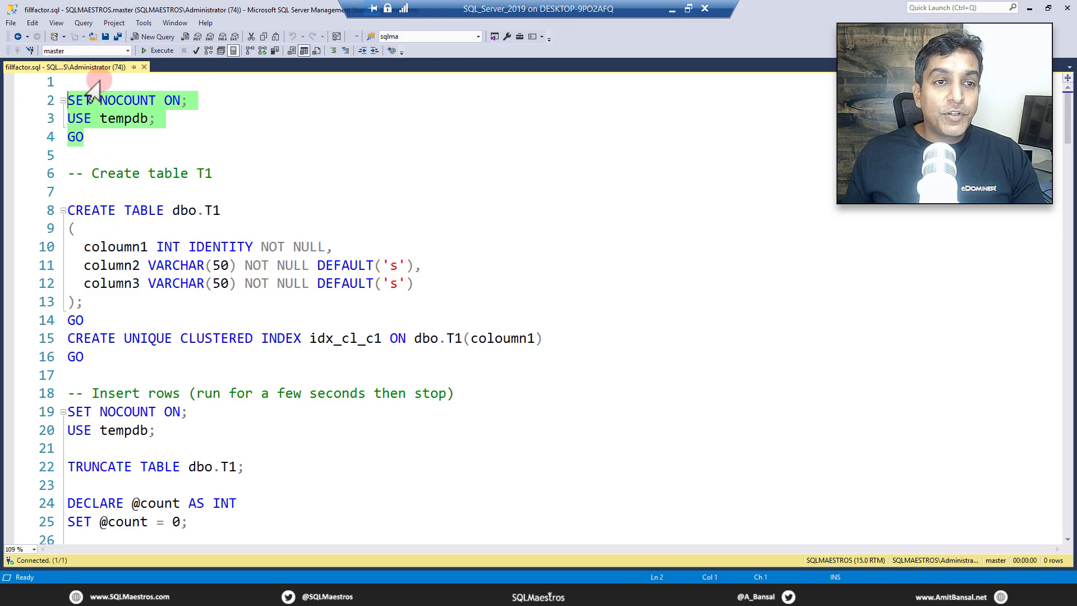
Step: Execute the setup statements switching to tempdb and point out column1's INT data type
click(158, 51)
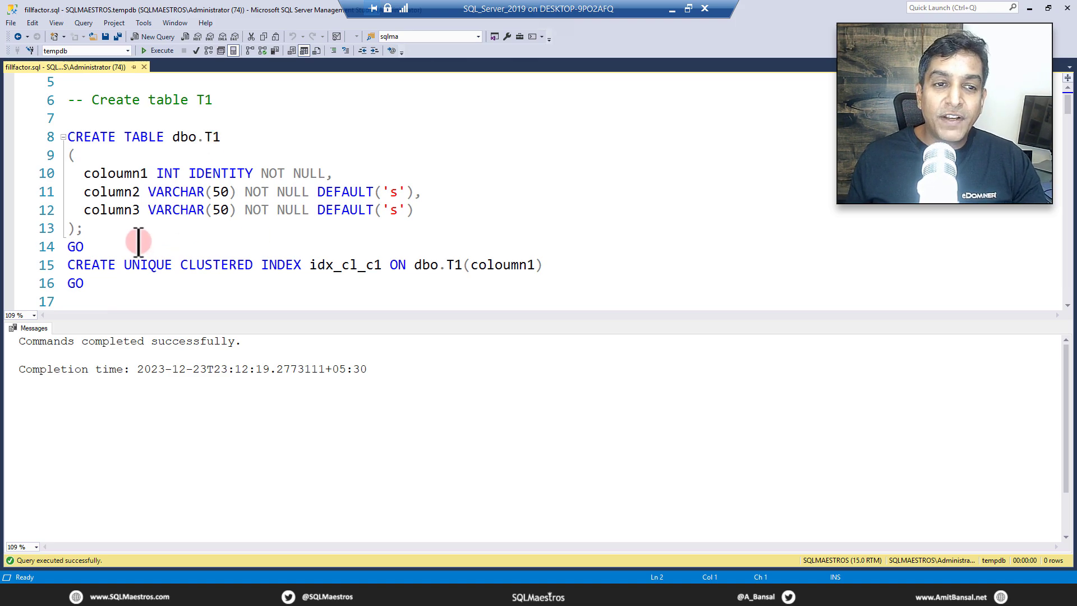
click(68, 173)
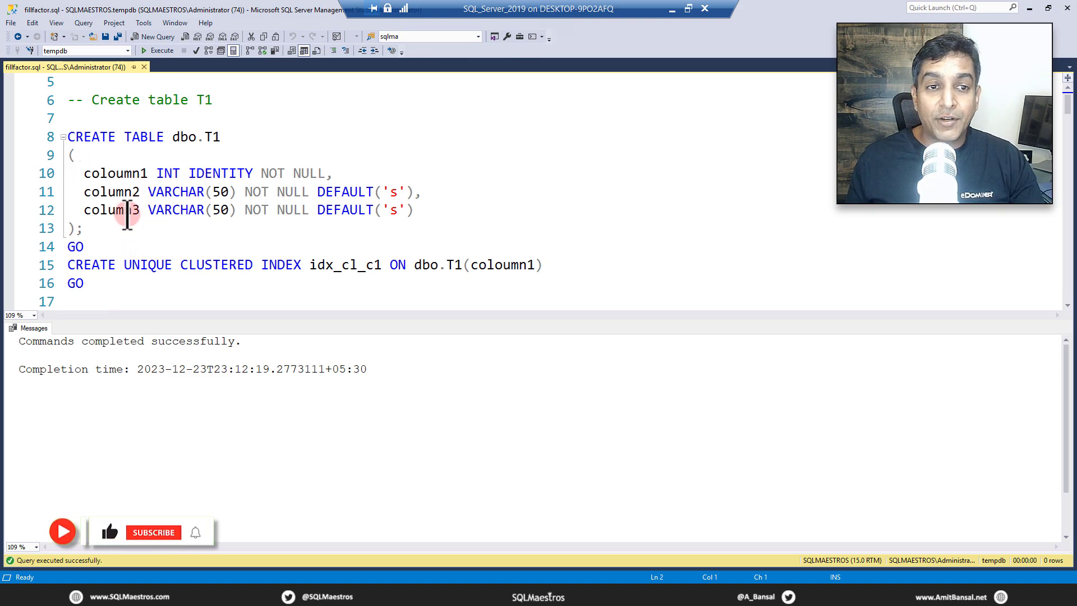
double_click(167, 173)
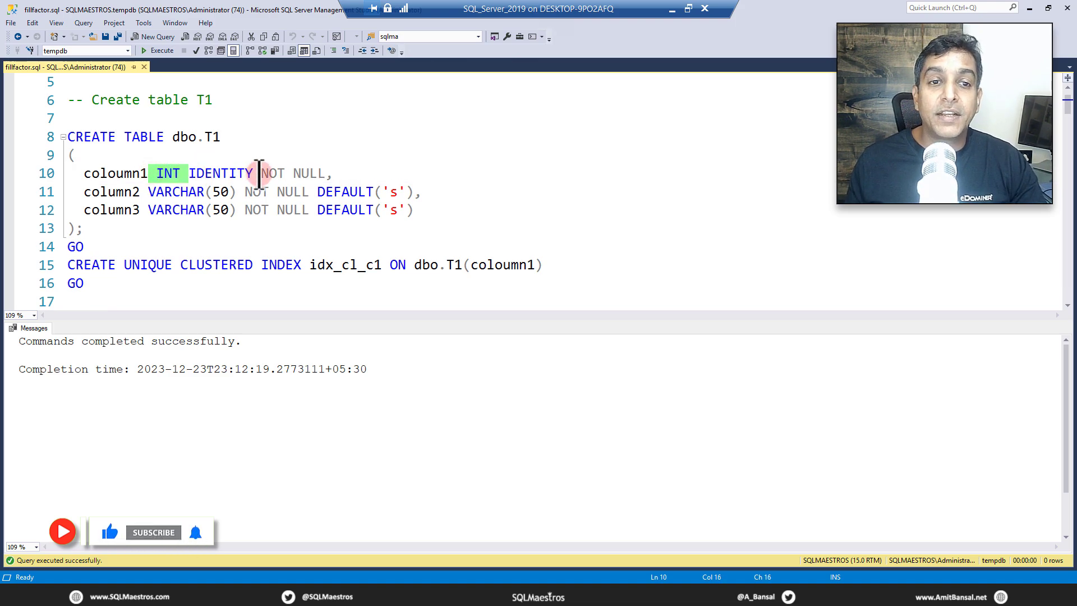
mouse_move(157, 210)
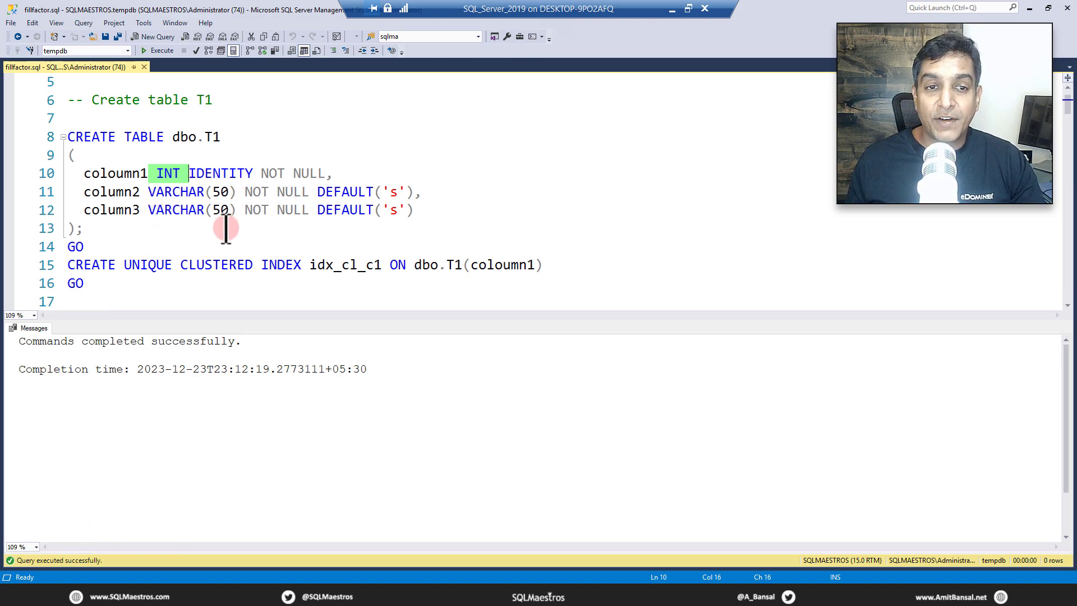
mouse_move(126, 235)
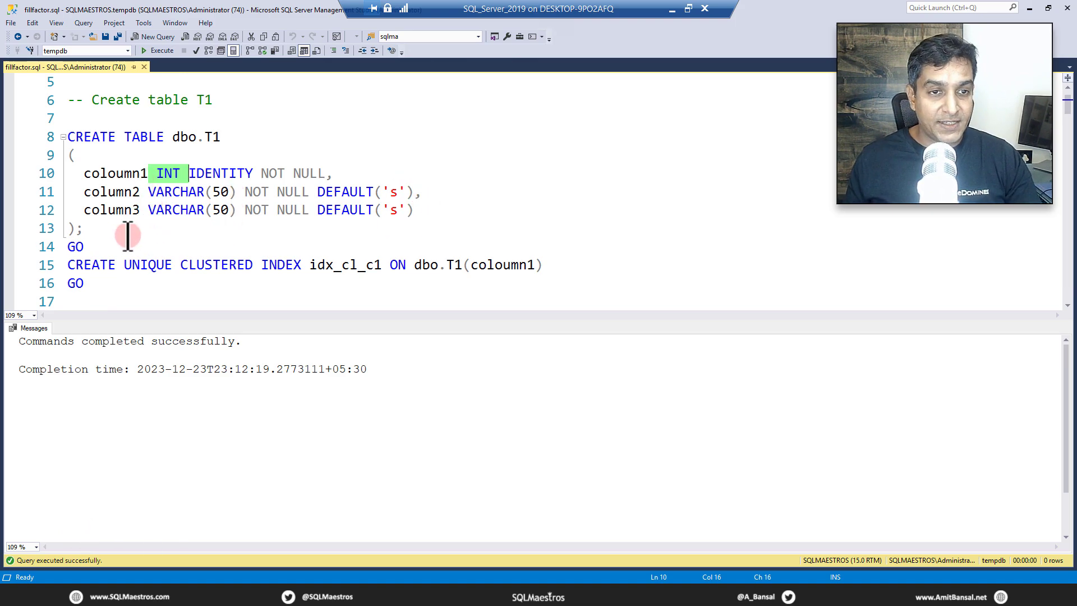
Step: Select the CREATE TABLE dbo.T1 and unique clustered index block for execution
scroll(down, 3)
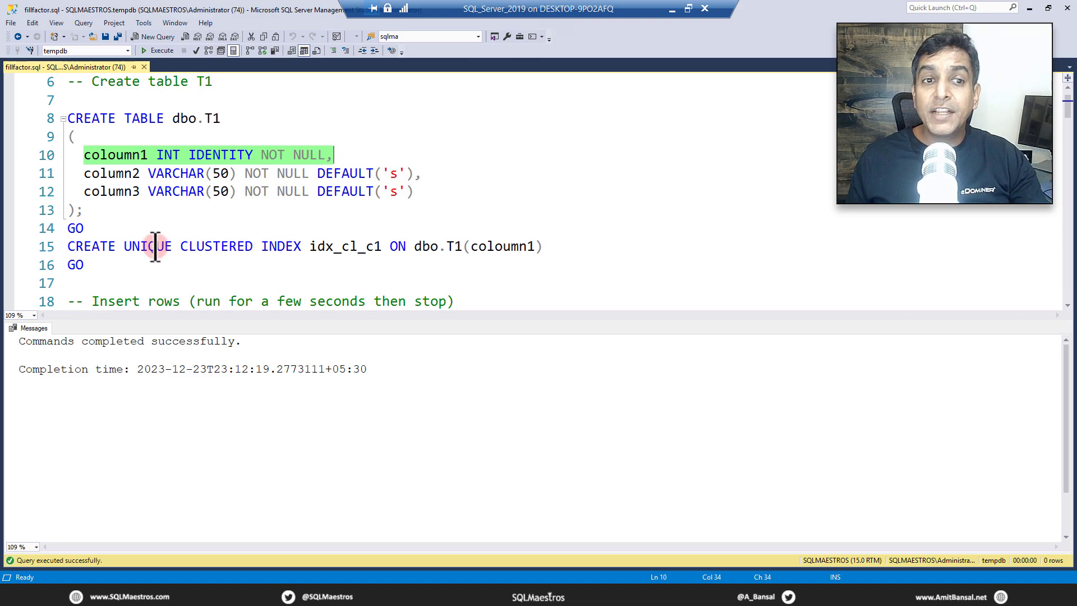
click(103, 155)
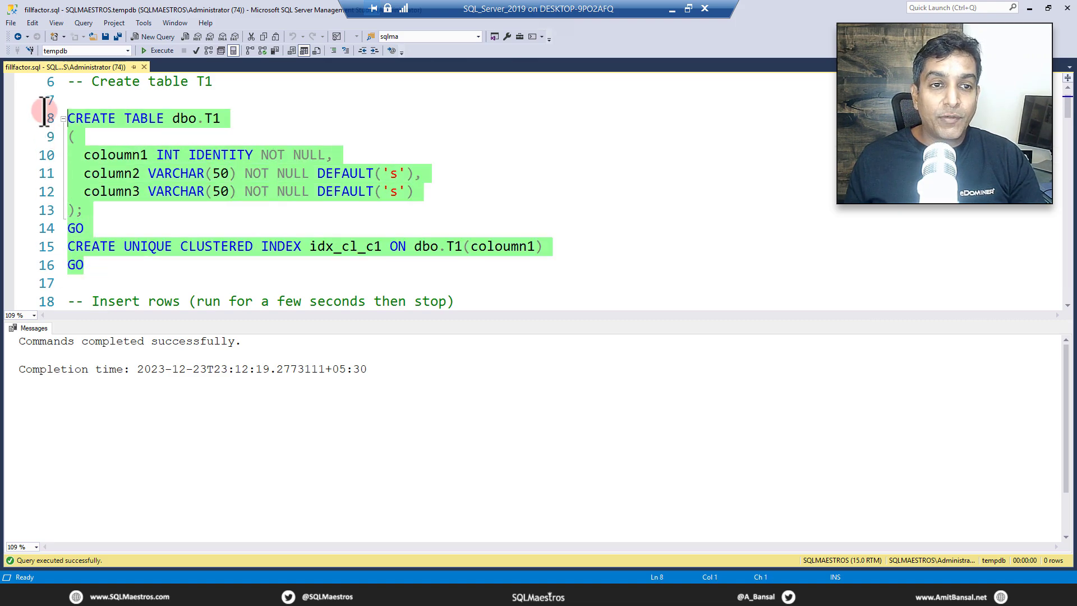
Step: Create dbo.T1 with its clustered index and set the insert WHILE loop limit to 10000
scroll(down, 3)
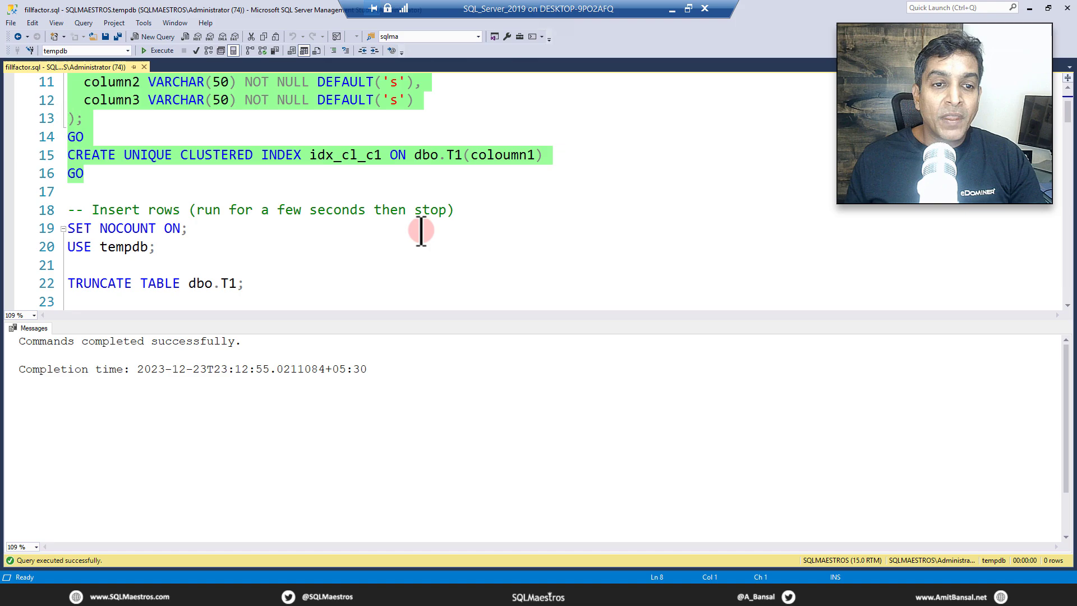
scroll(down, 3)
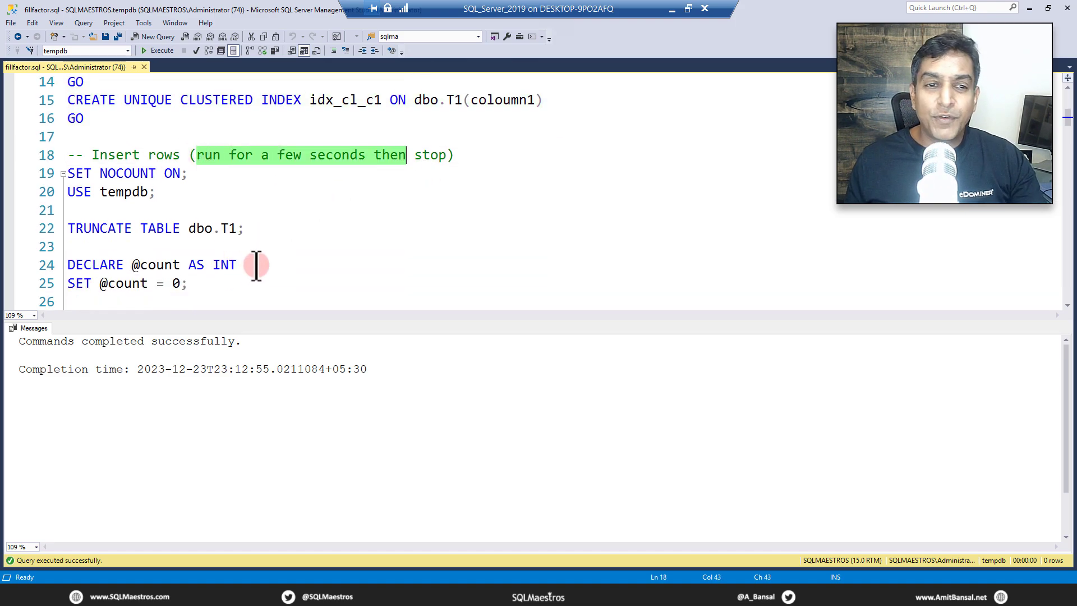
scroll(down, 3)
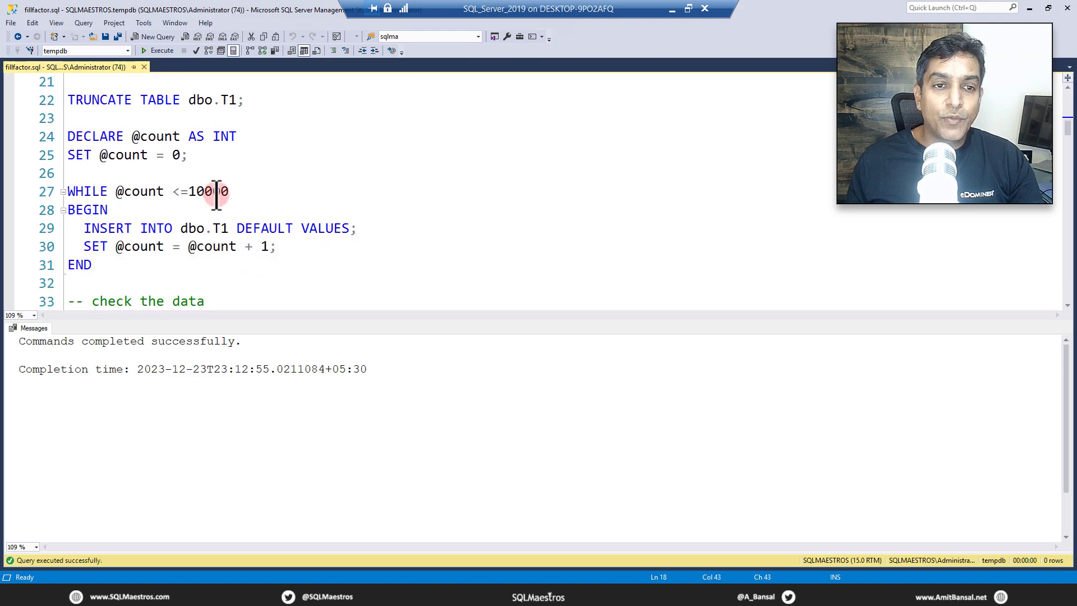
text(10000)
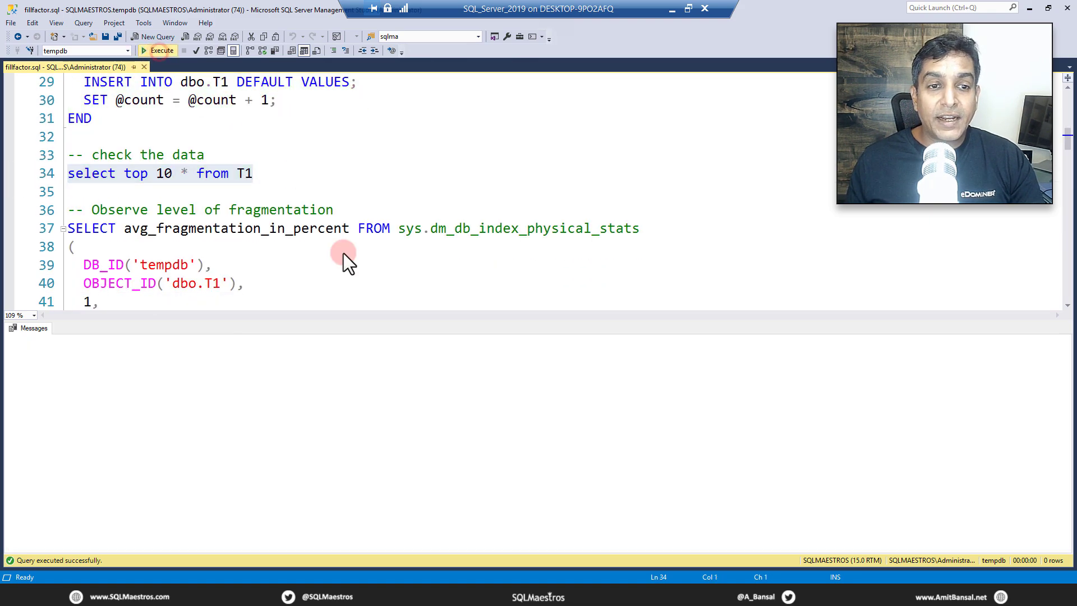
Step: Run select top 10 * from T1 and inspect the sequential column1 values returned
click(161, 51)
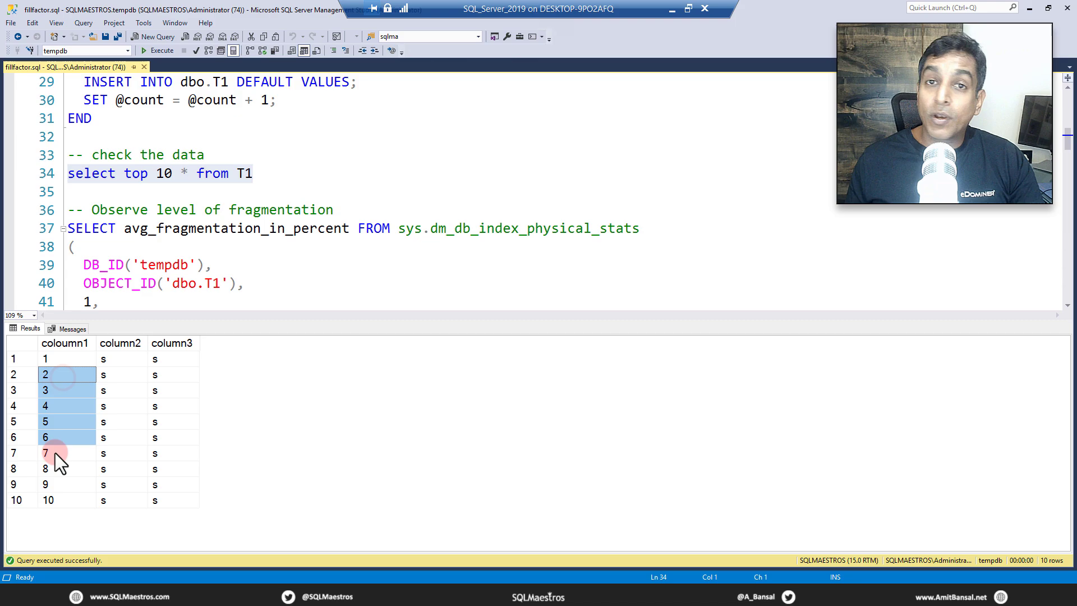
click(67, 359)
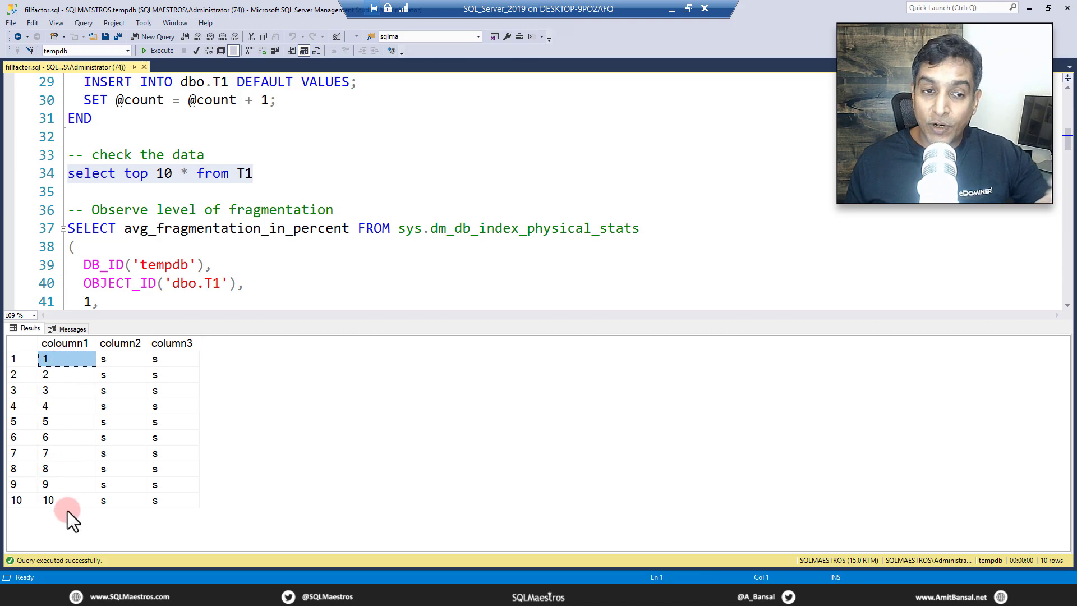
click(122, 343)
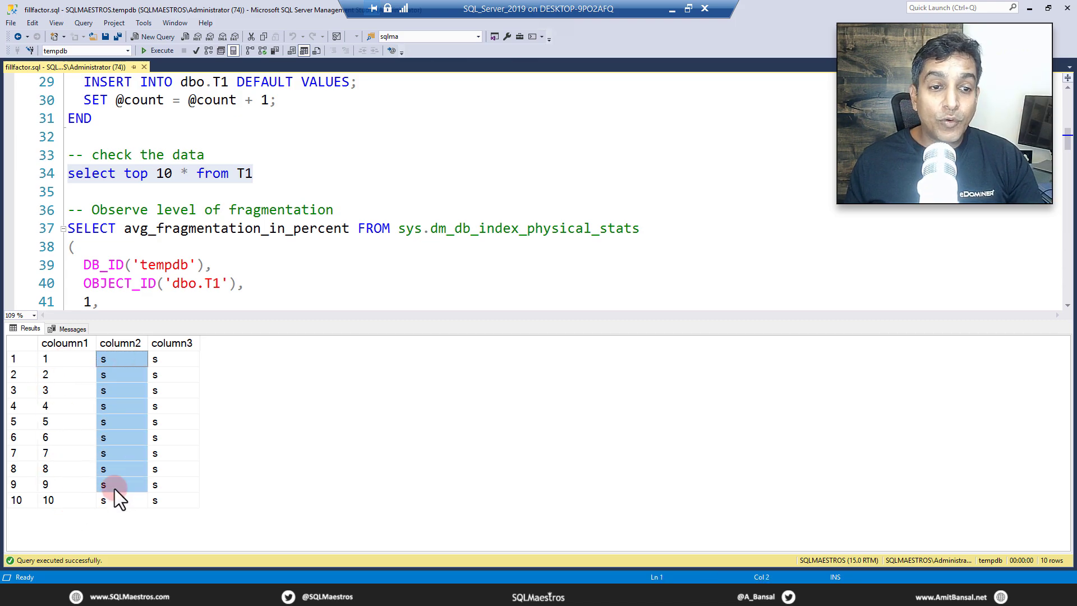
Step: Run the sys.dm_db_index_physical_stats fragmentation check on dbo.T1, returning about 3.85 percent
click(172, 358)
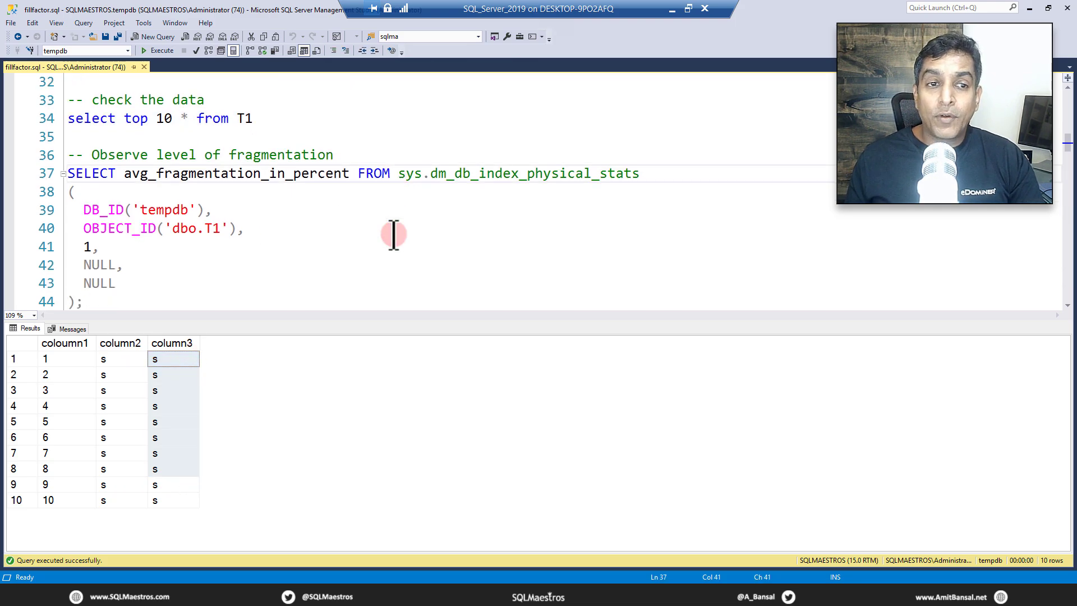
scroll(down, 3)
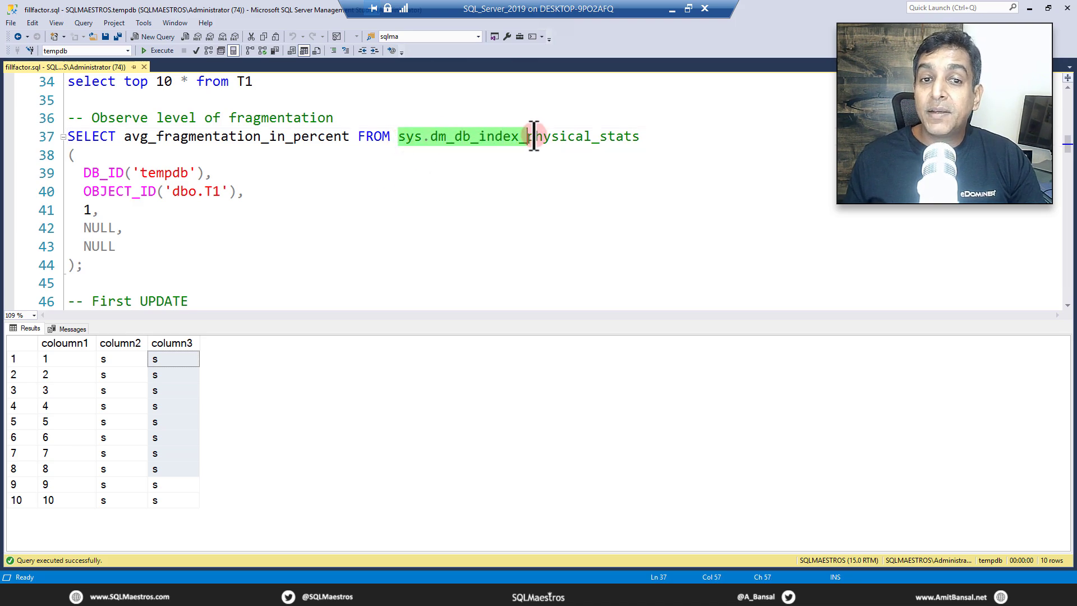
click(172, 191)
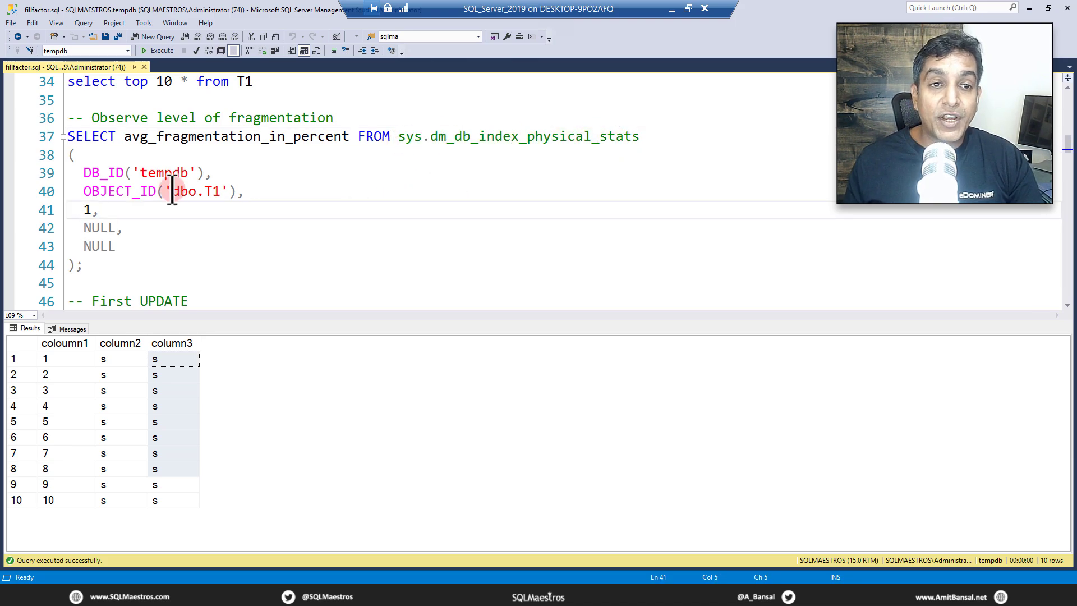
double_click(199, 191)
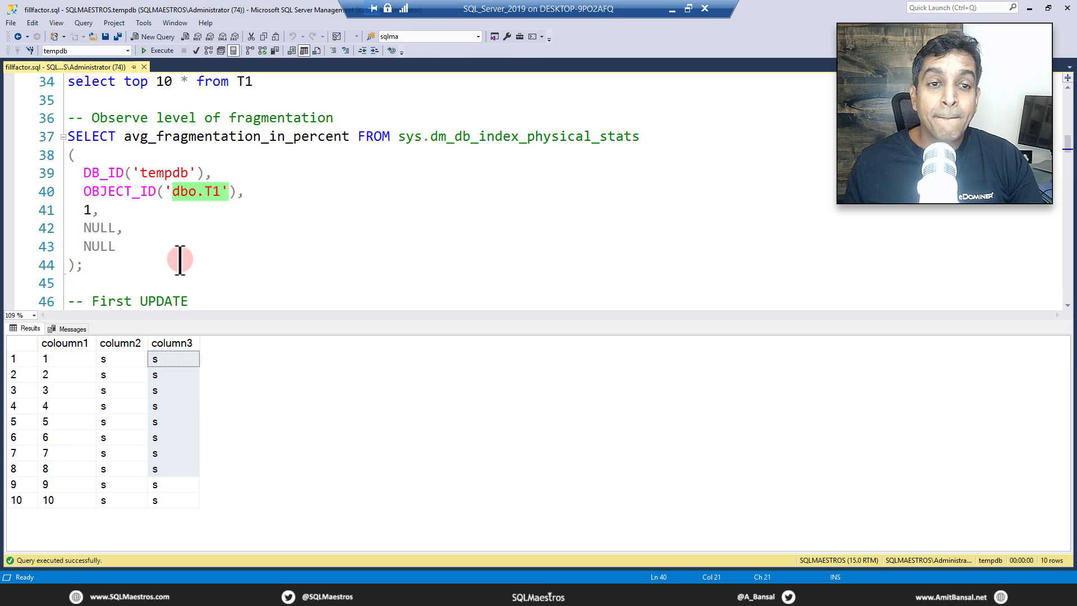
click(157, 51)
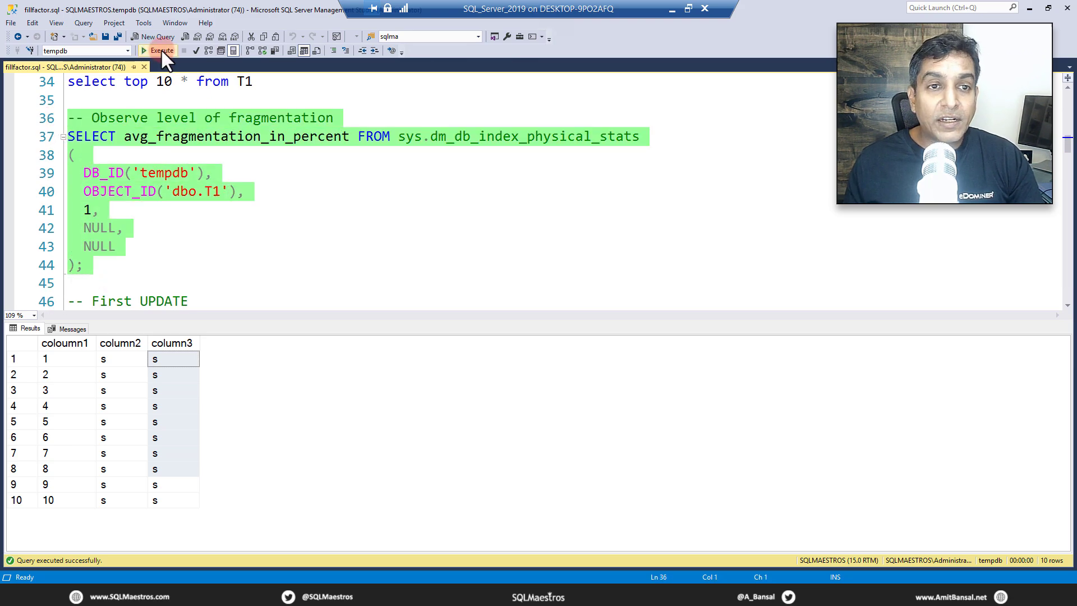
click(158, 51)
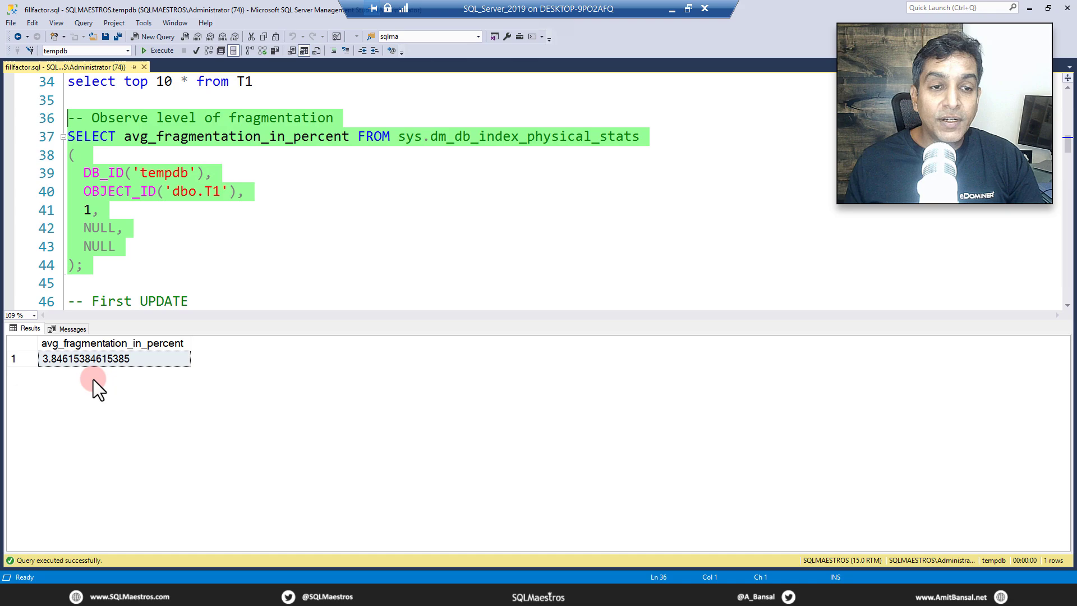
mouse_move(170, 360)
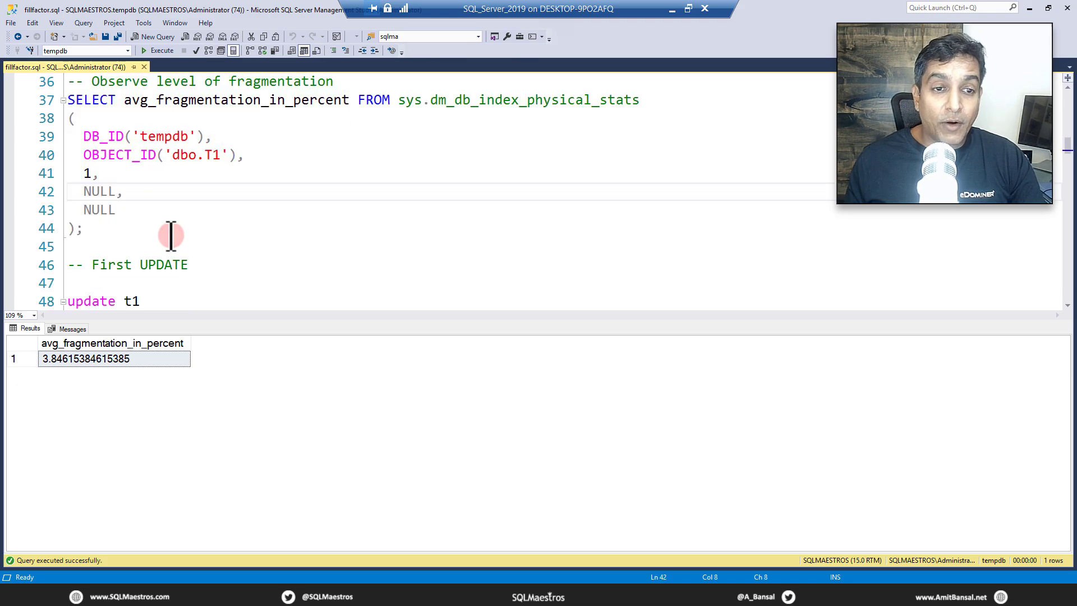
scroll(down, 3)
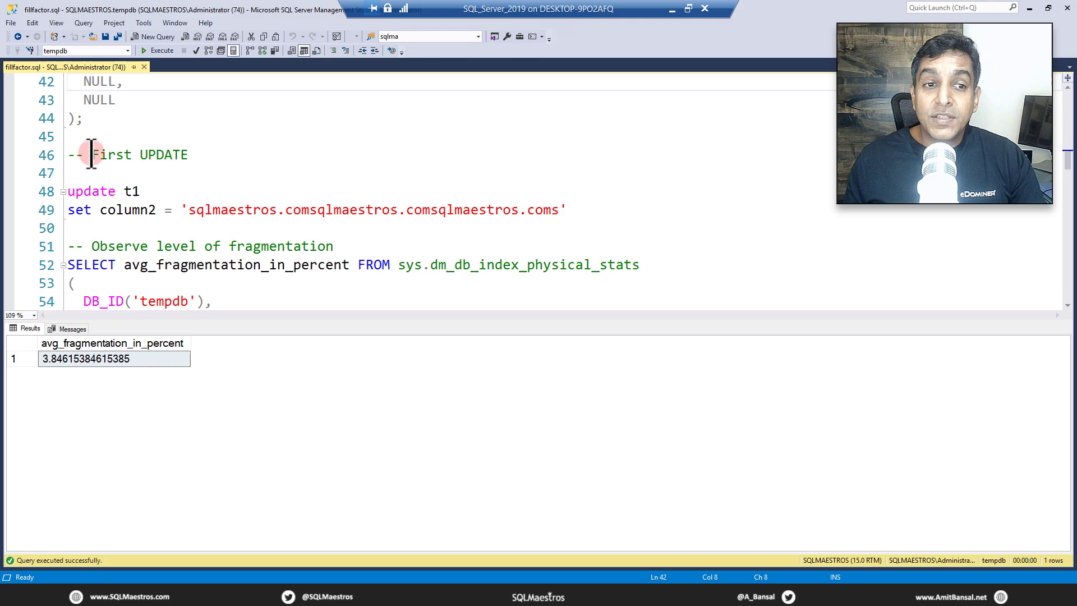
double_click(123, 155)
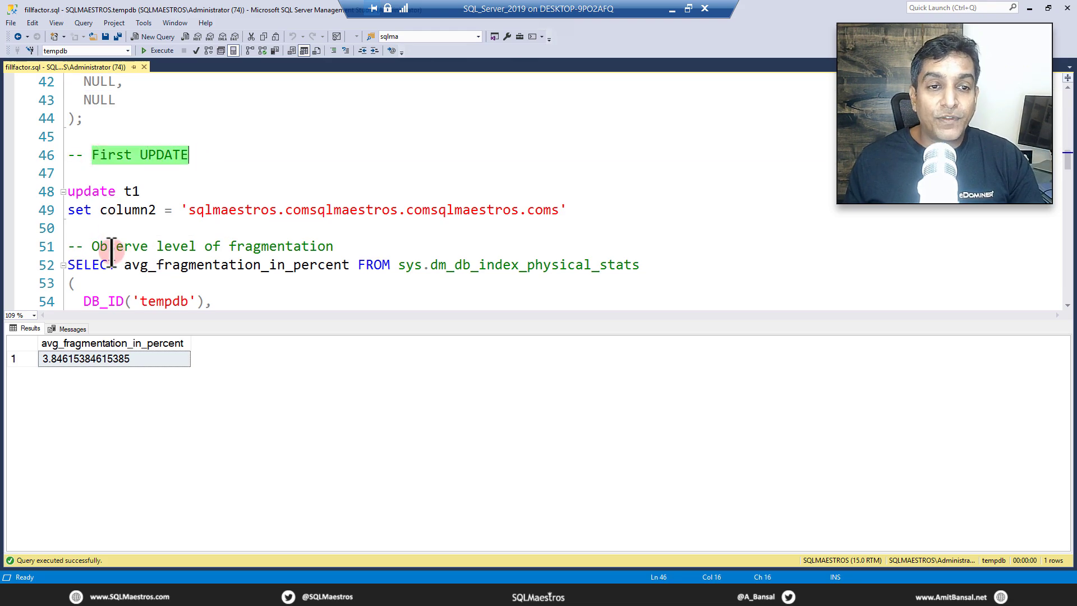
mouse_move(126, 210)
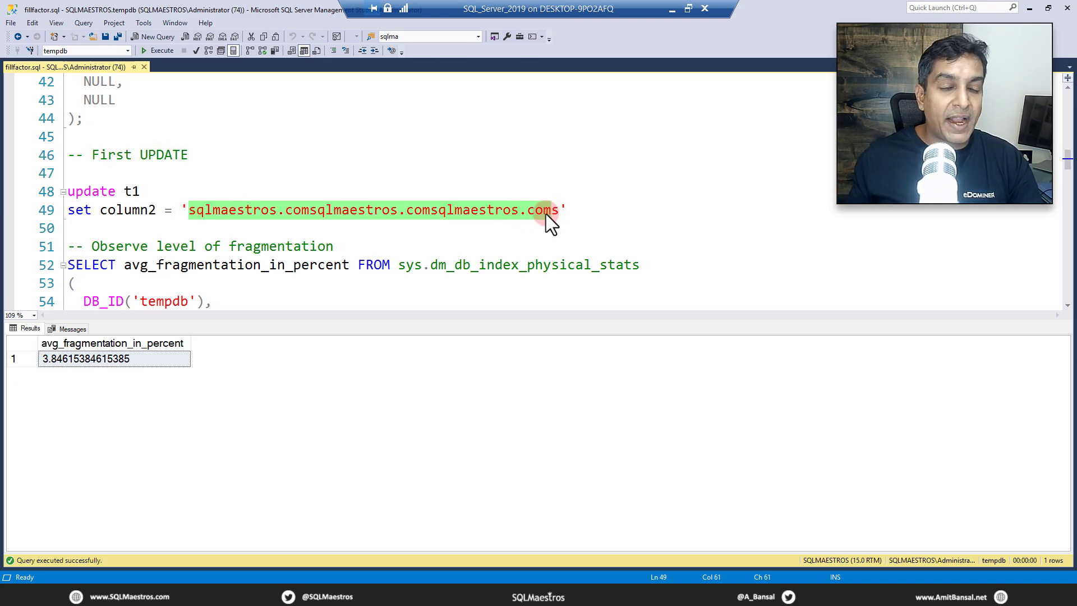
mouse_move(525, 218)
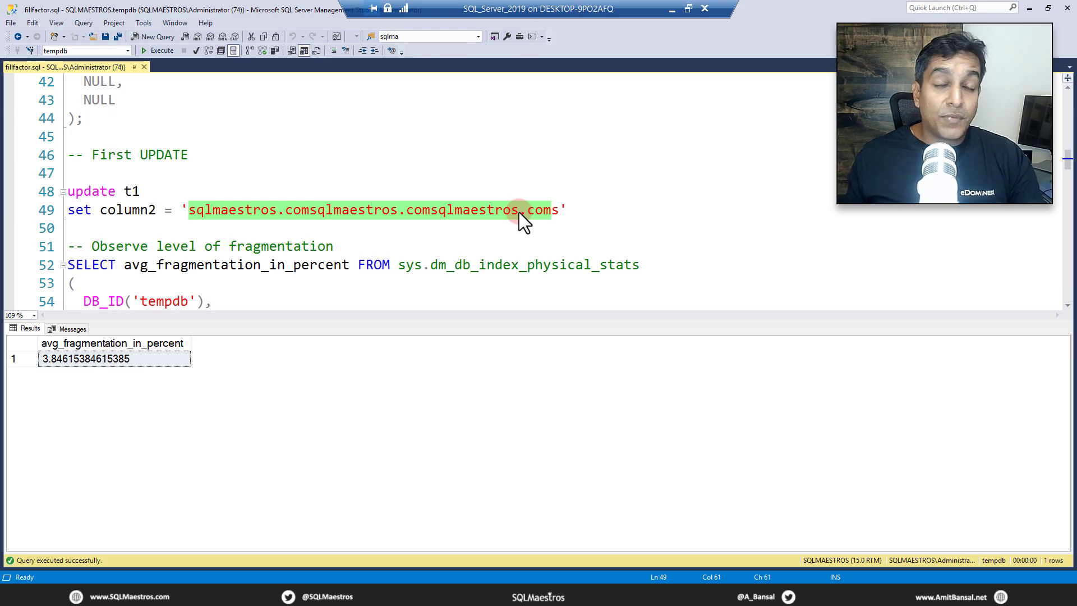
click(389, 227)
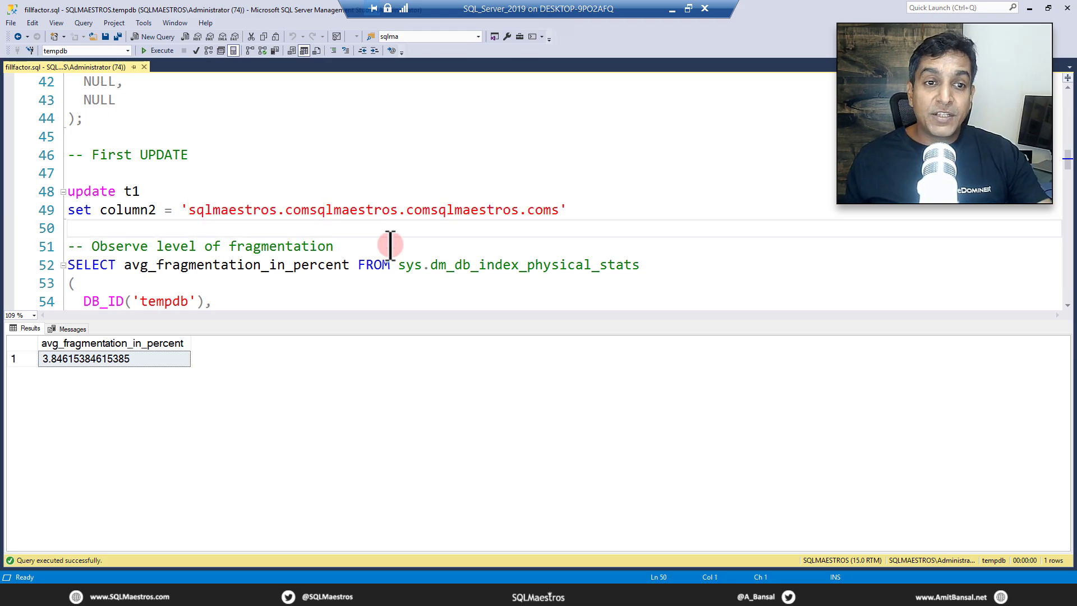
mouse_move(377, 265)
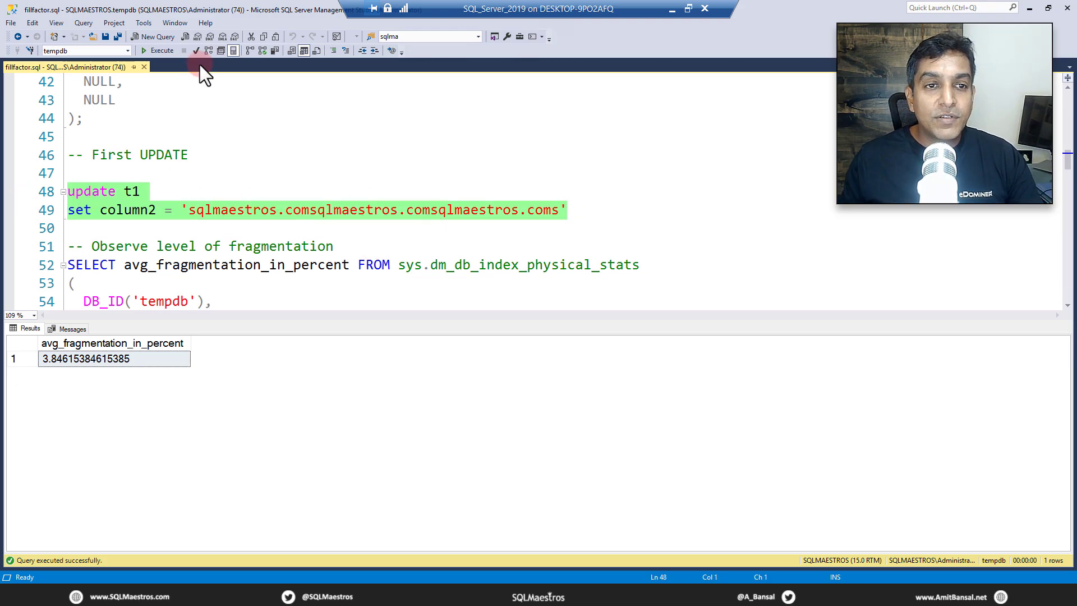
Step: Execute the first UPDATE of column2 on t1 and recheck fragmentation, now about 49.68 percent
click(160, 51)
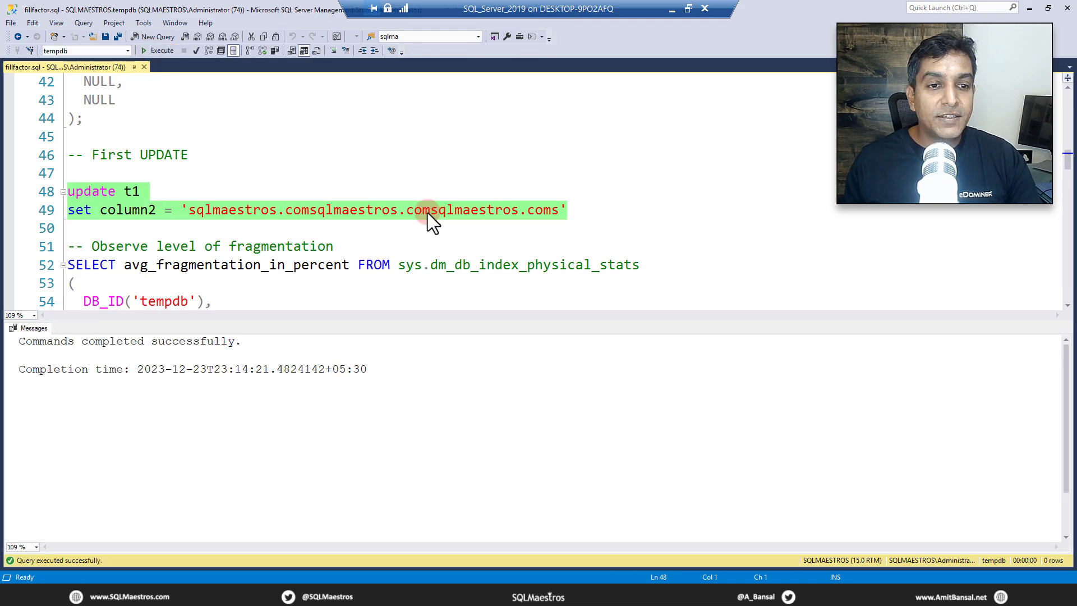
scroll(down, 3)
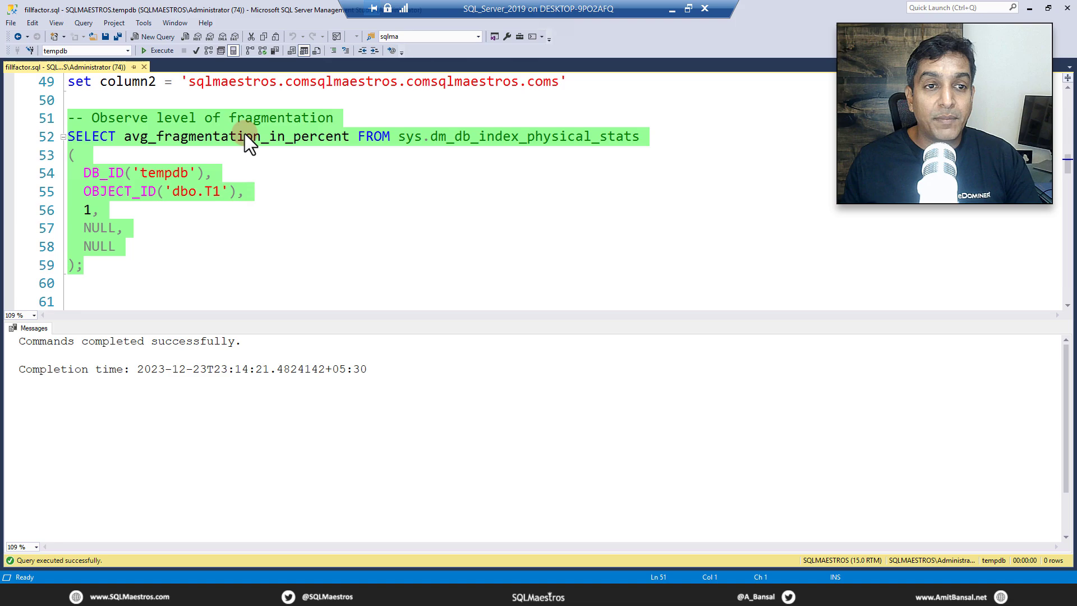
click(158, 50)
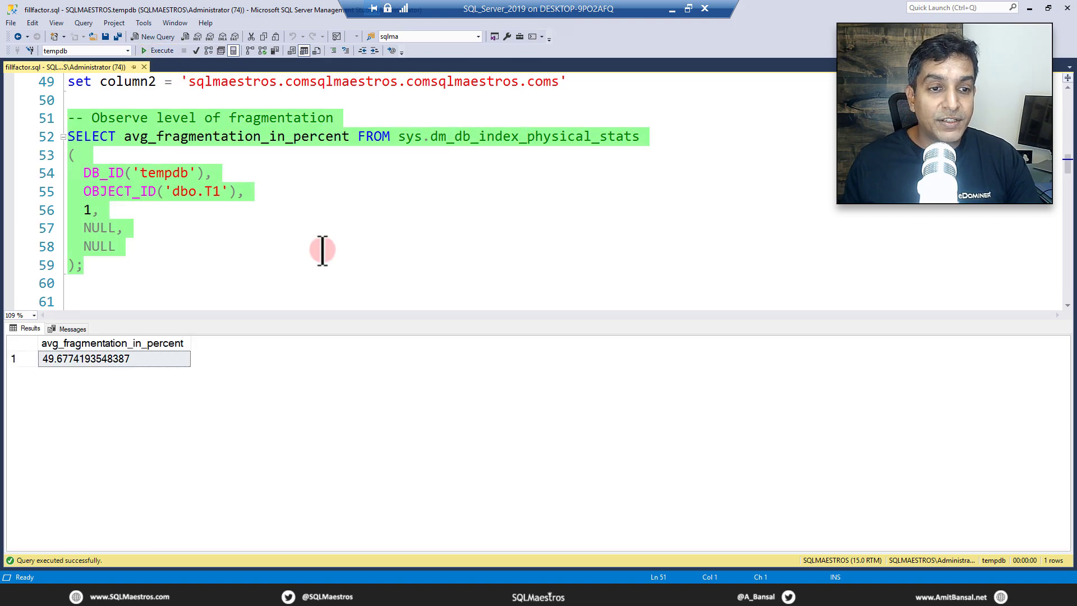
mouse_move(329, 412)
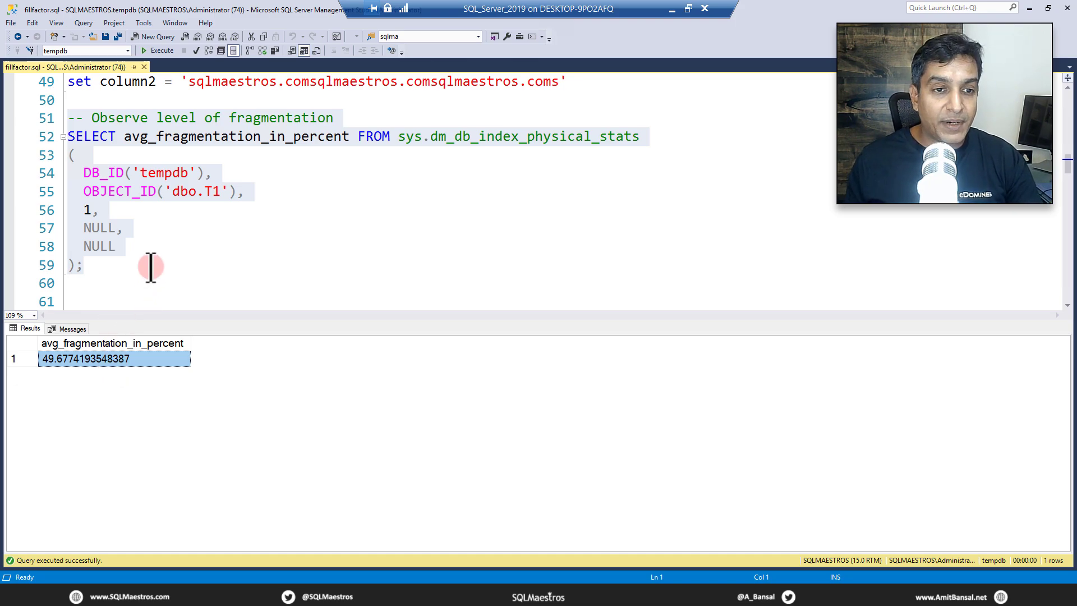
Step: Execute ALTER INDEX idx_cl_c1 ON dbo.t1 REBUILD WITH (FILLFACTOR=80)
scroll(down, 3)
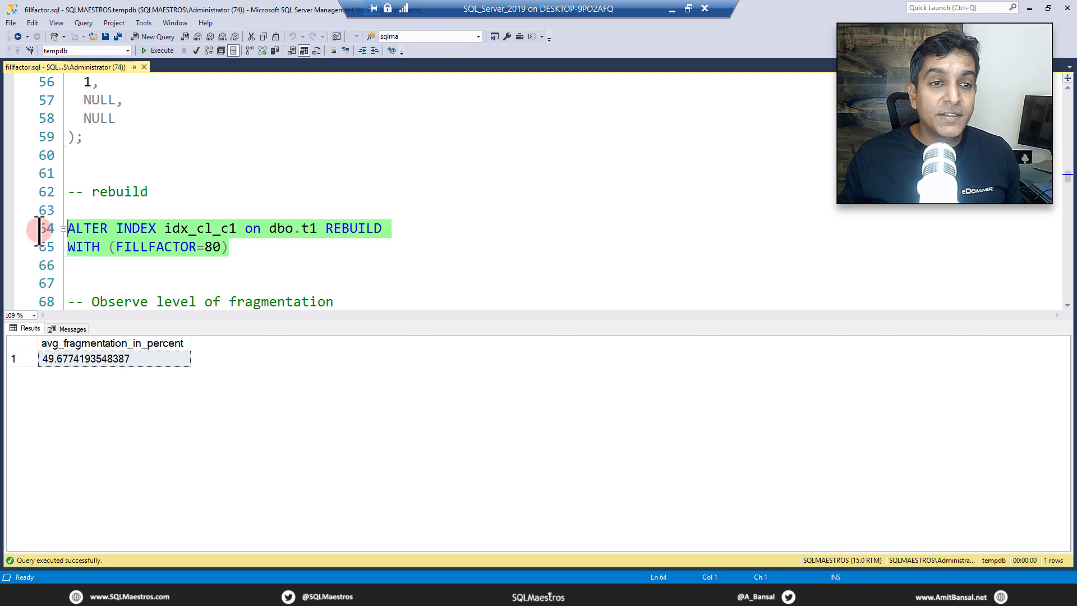
click(158, 51)
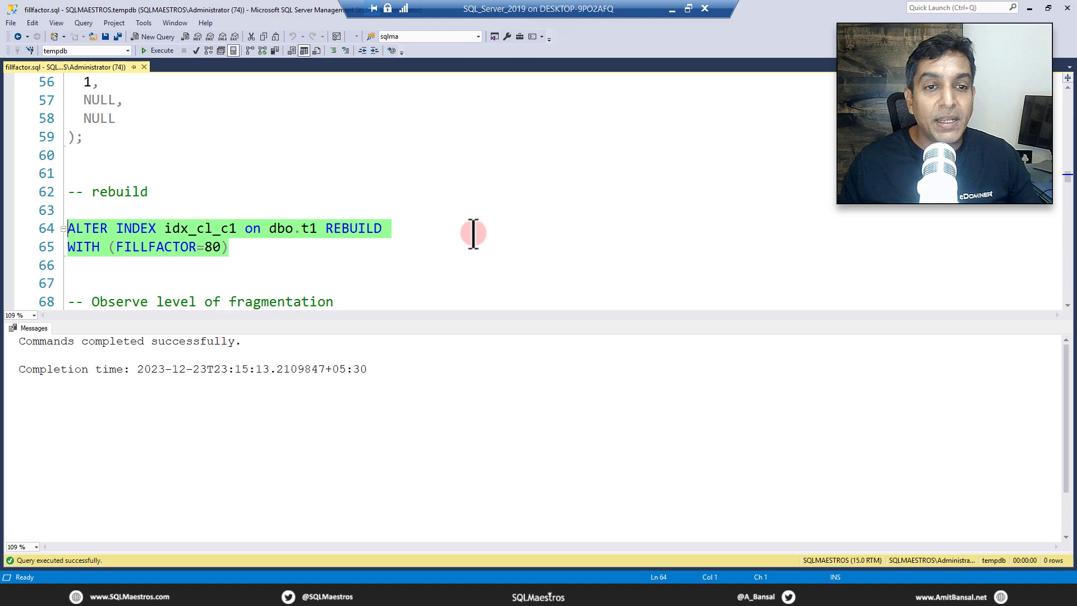
mouse_move(343, 237)
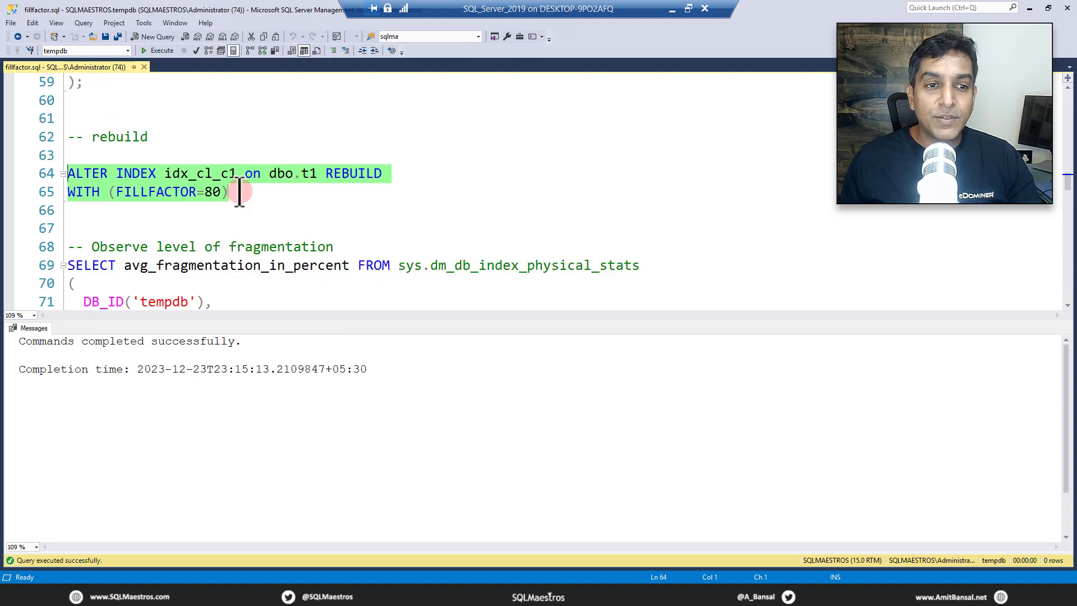
Step: Run the fragmentation SELECT after the rebuild, which now reports 0 percent
scroll(down, 3)
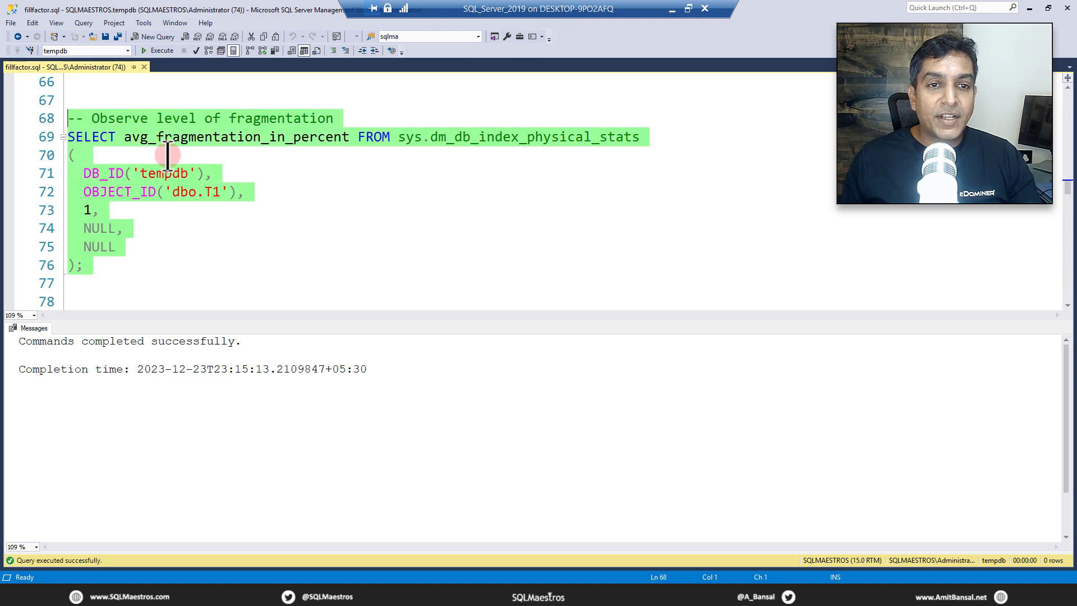
click(157, 50)
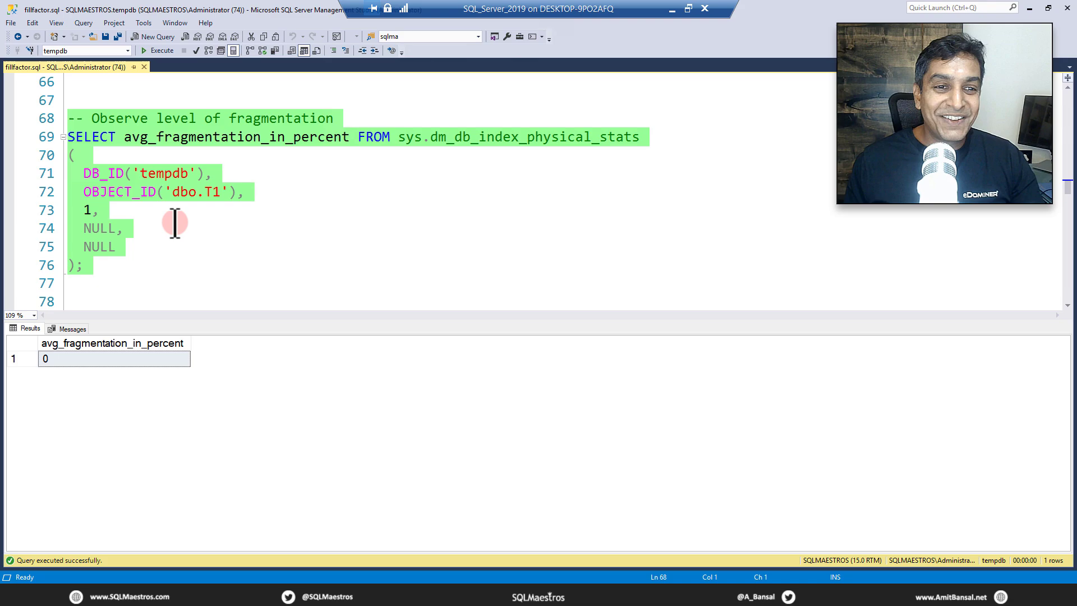
scroll(down, 3)
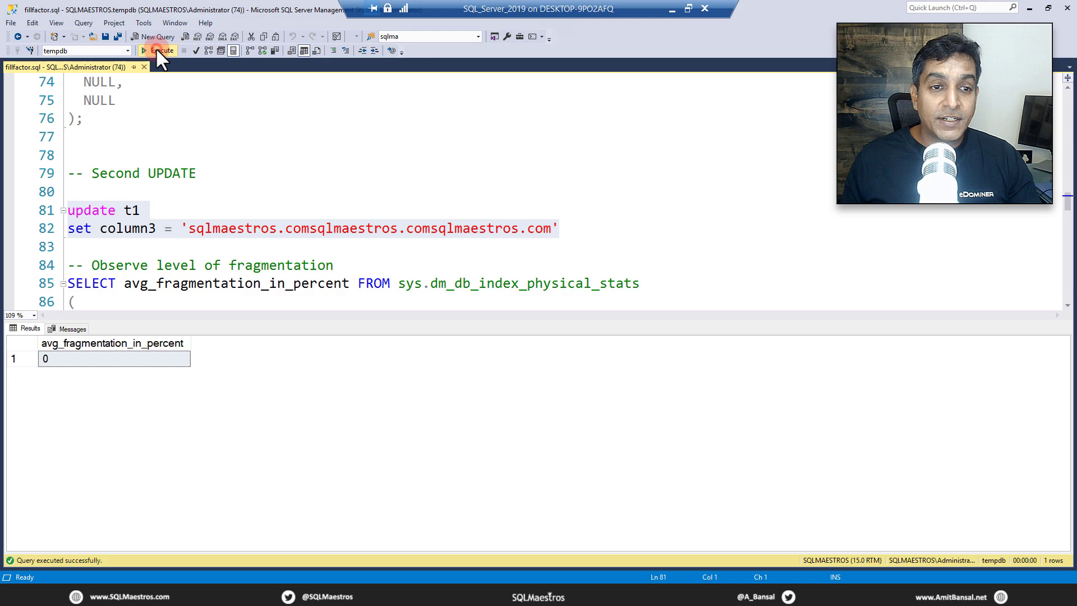
Step: Execute the second UPDATE of column3 on t1 and recheck fragmentation, now about 18.38 percent
click(158, 50)
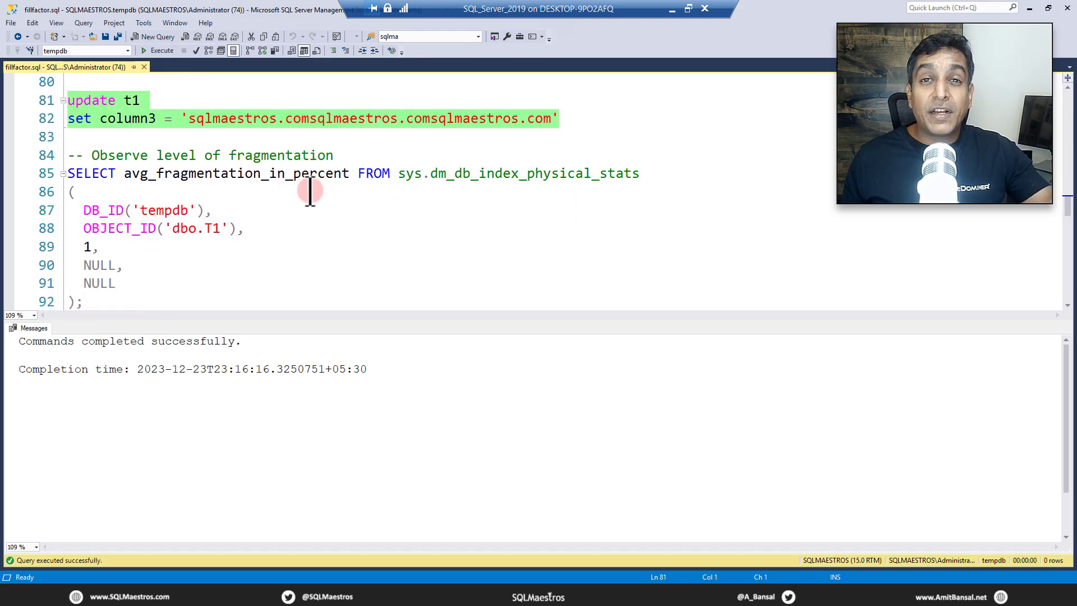
scroll(down, 3)
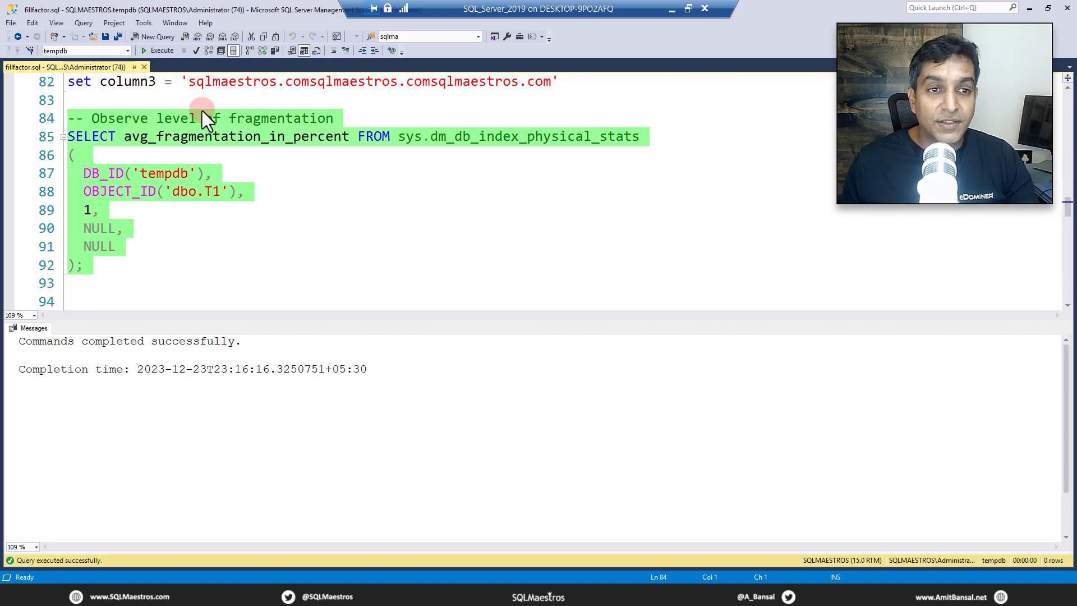
mouse_move(181, 118)
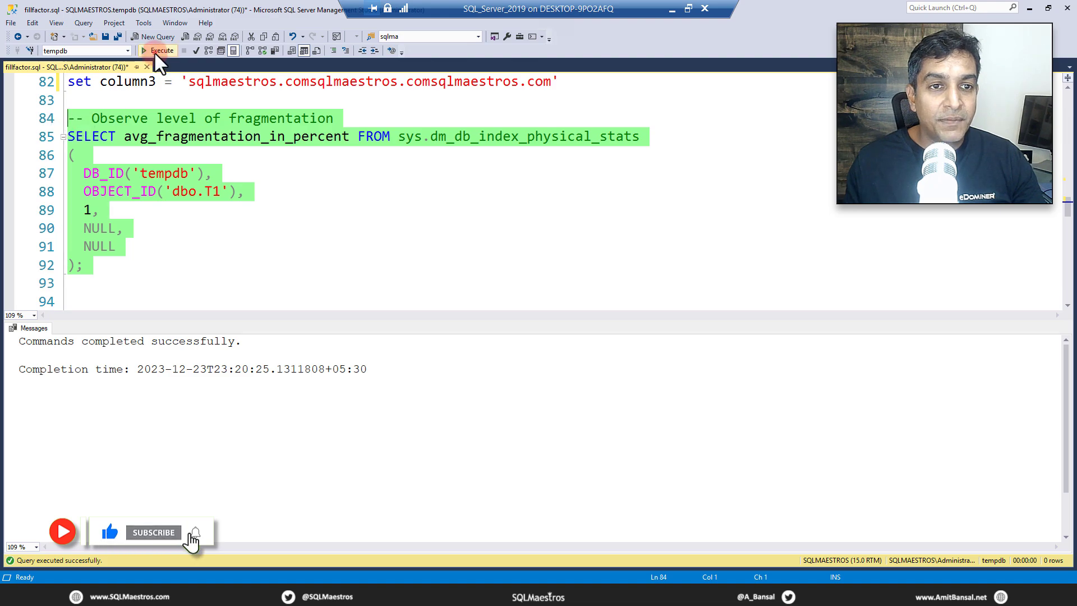
click(160, 50)
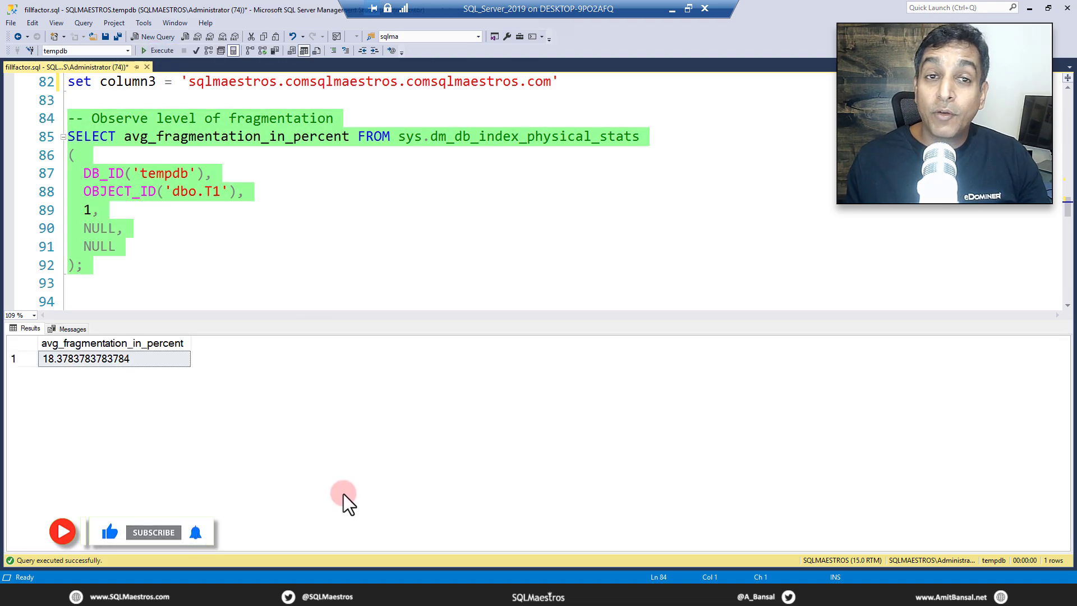